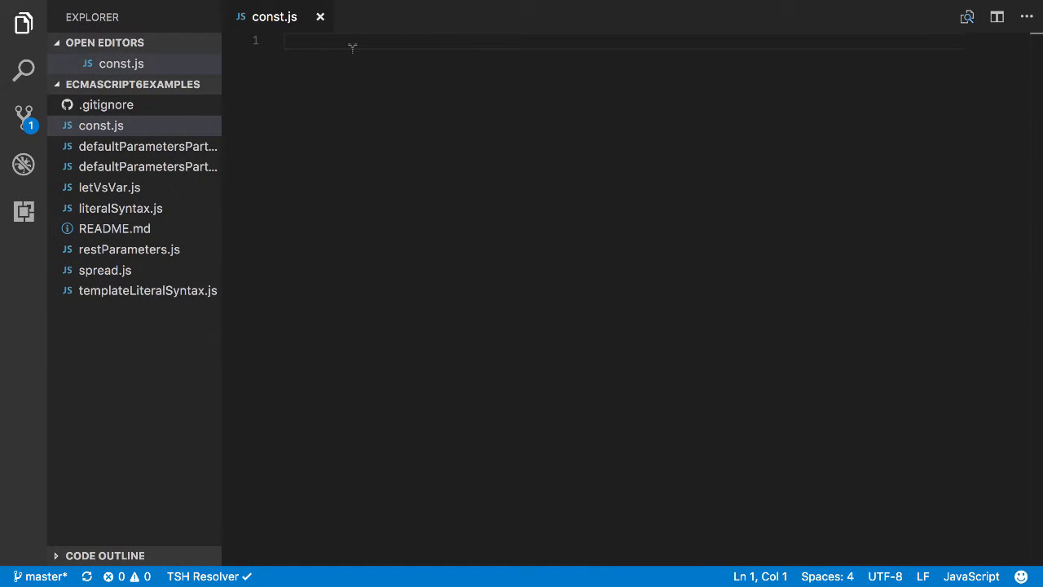
# - Write const aConst = 1 in const.js and log aConst with console.log
pyautogui.write('c')
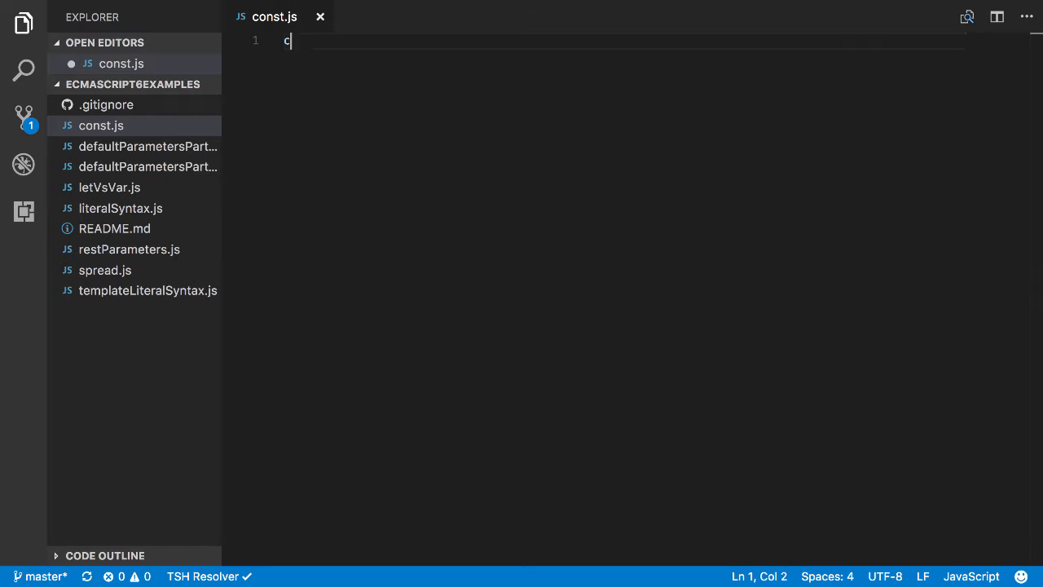
pyautogui.write('onst')
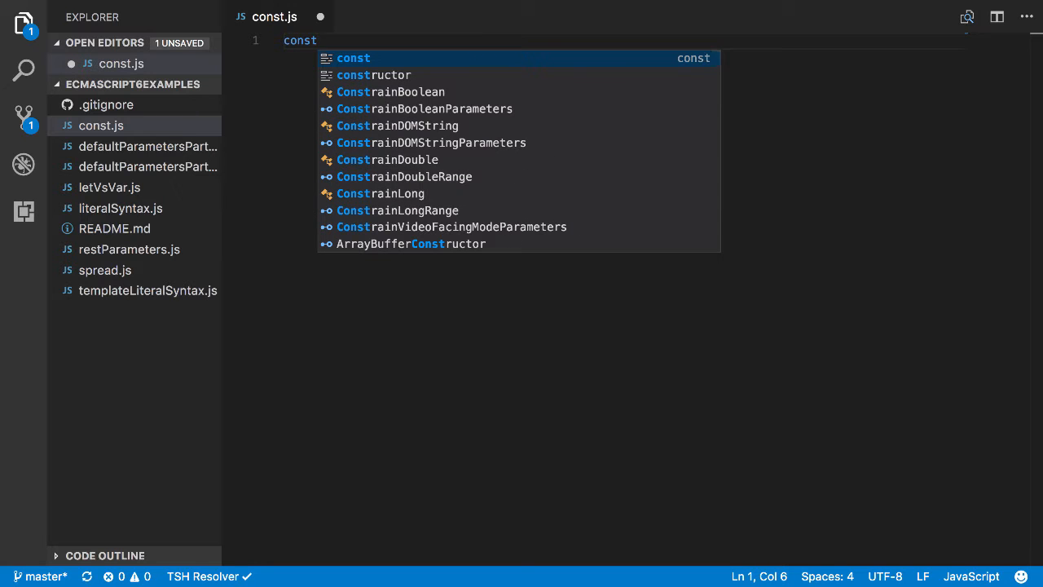
pyautogui.write('aC')
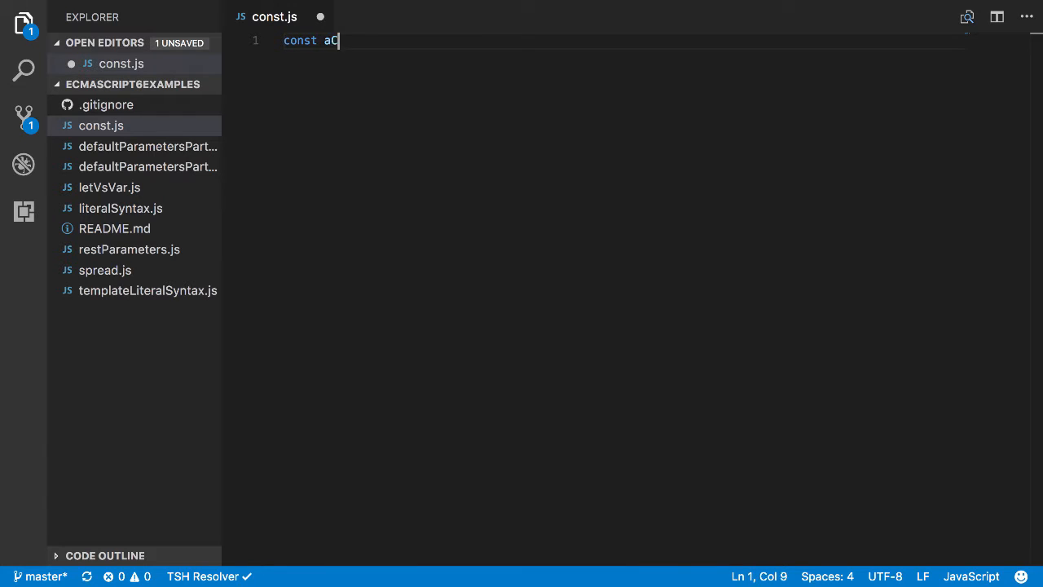
pyautogui.write('Const = 1')
pyautogui.write('console.l')
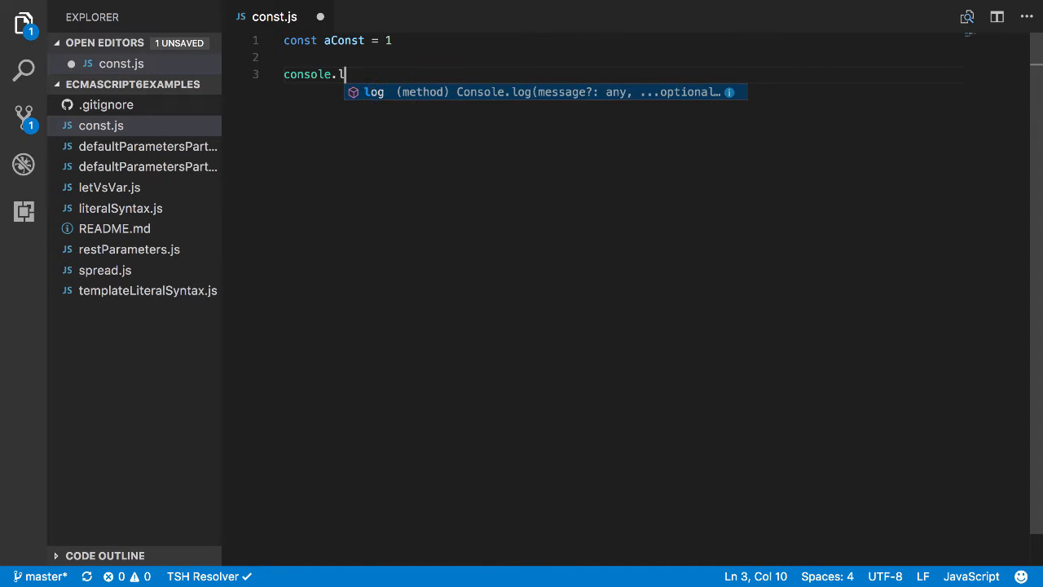
pyautogui.write('og(aConst);')
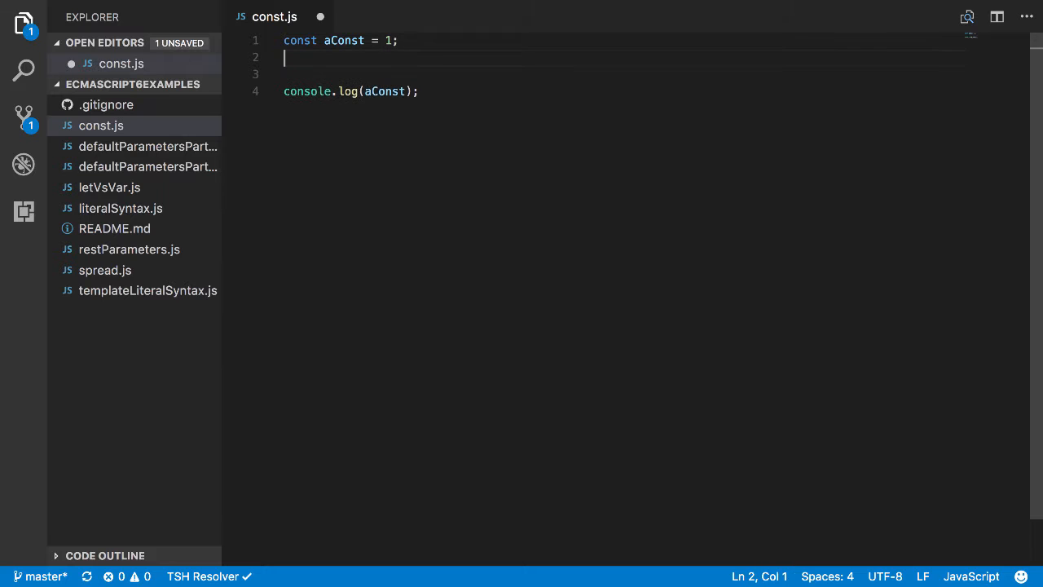
# - Add aConst = 2; below the declaration, save, and rerun node const.js
pyautogui.write('aConst = 2')
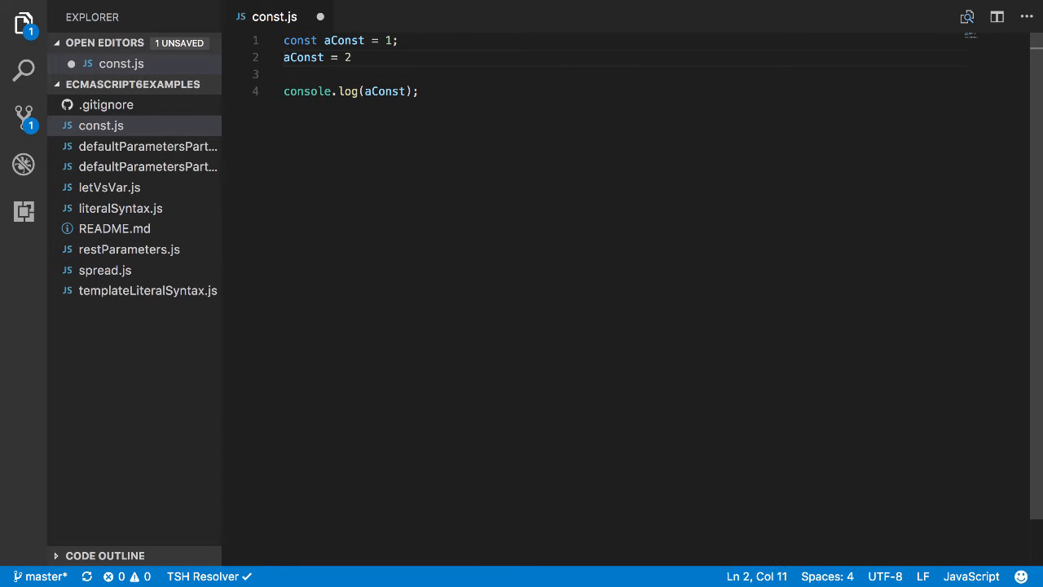
pyautogui.write(';')
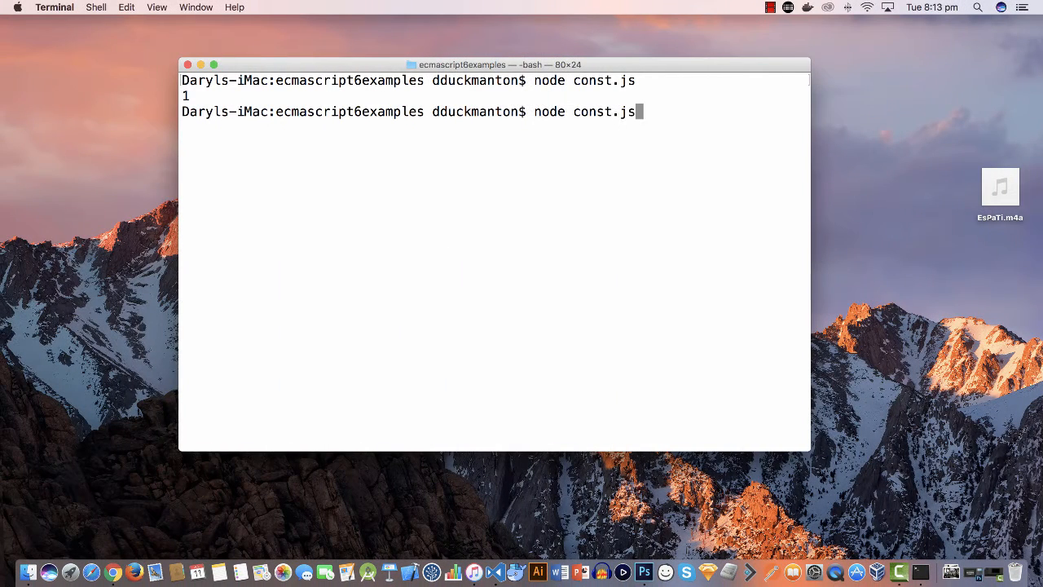
pyautogui.press('Return')
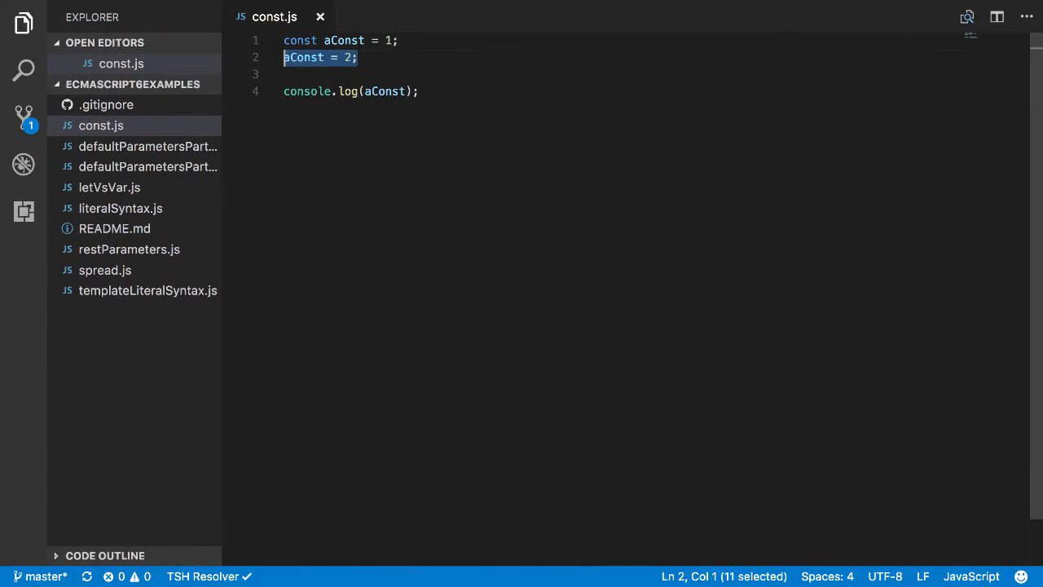
# - Delete the reassignment and start a testConst function declaring const aConst = 5
pyautogui.press('Delete')
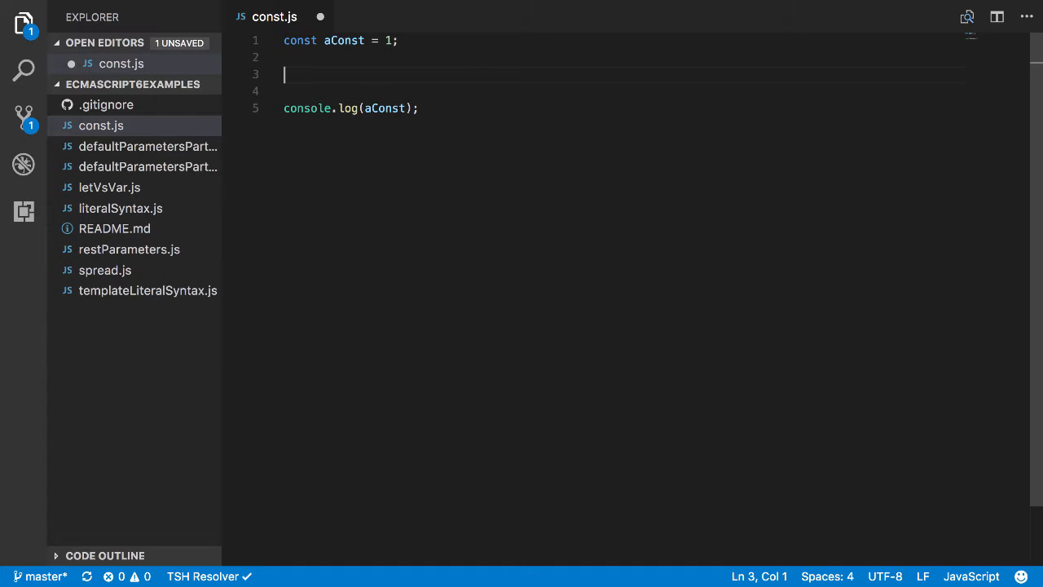
pyautogui.write('function')
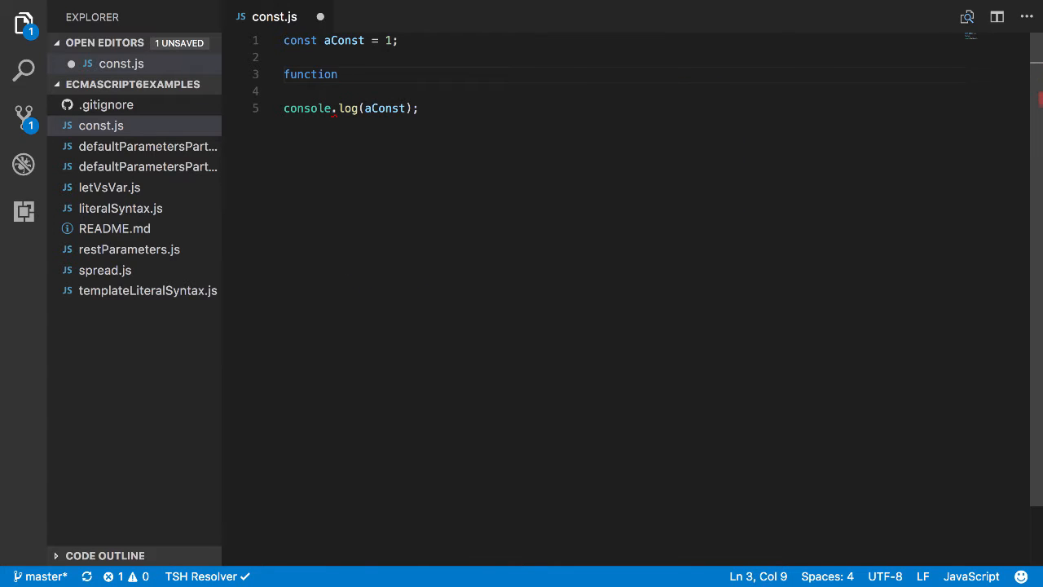
pyautogui.write('testConst(')
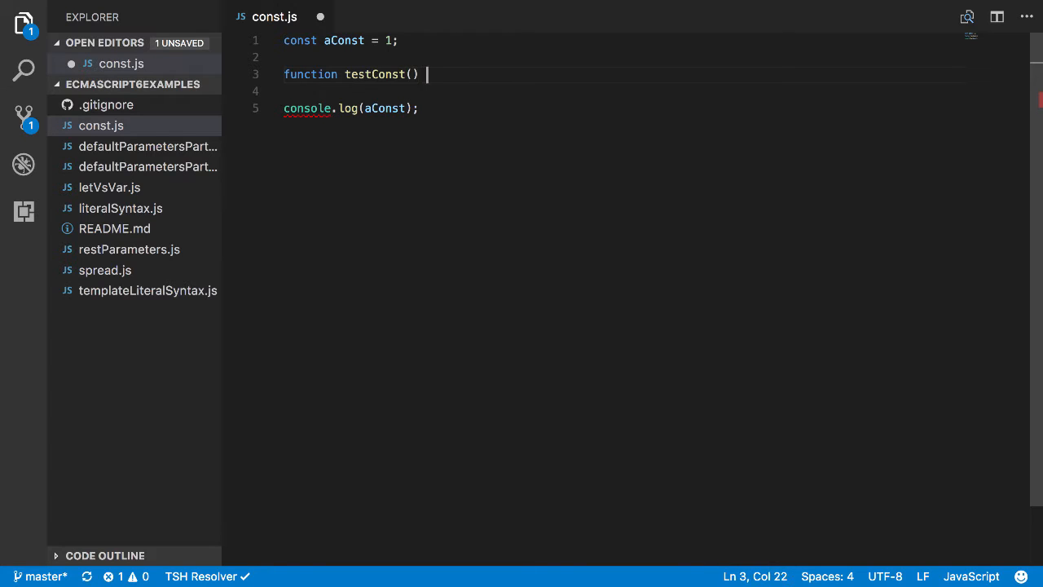
pyautogui.write('{')
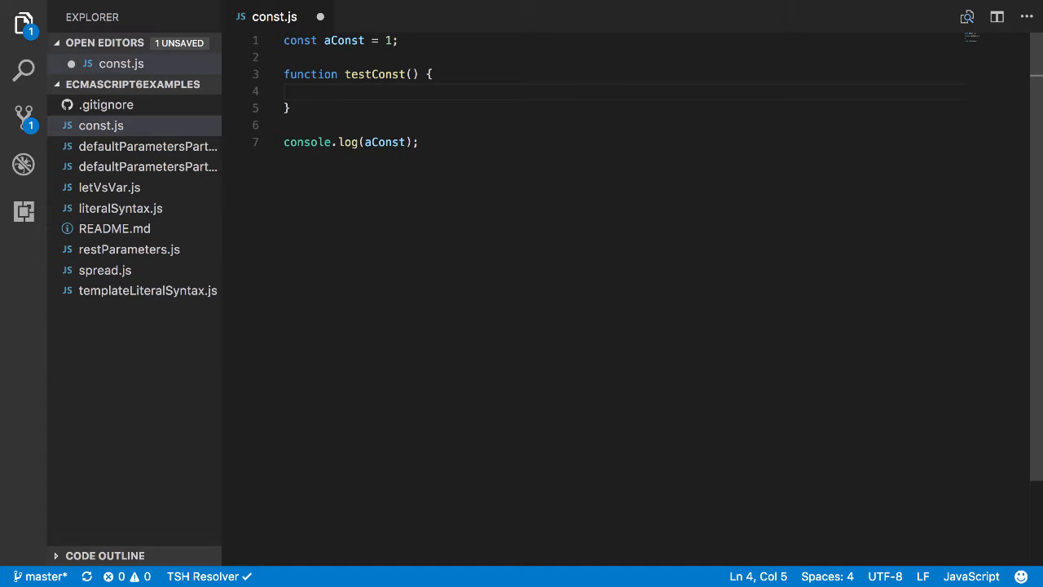
pyautogui.write('cons')
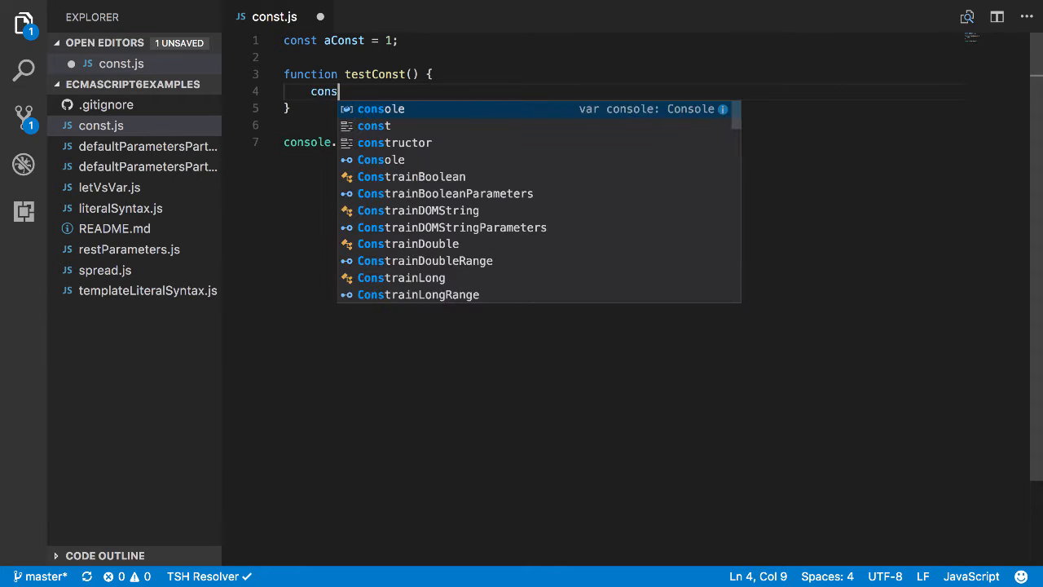
pyautogui.write('t aConst =')
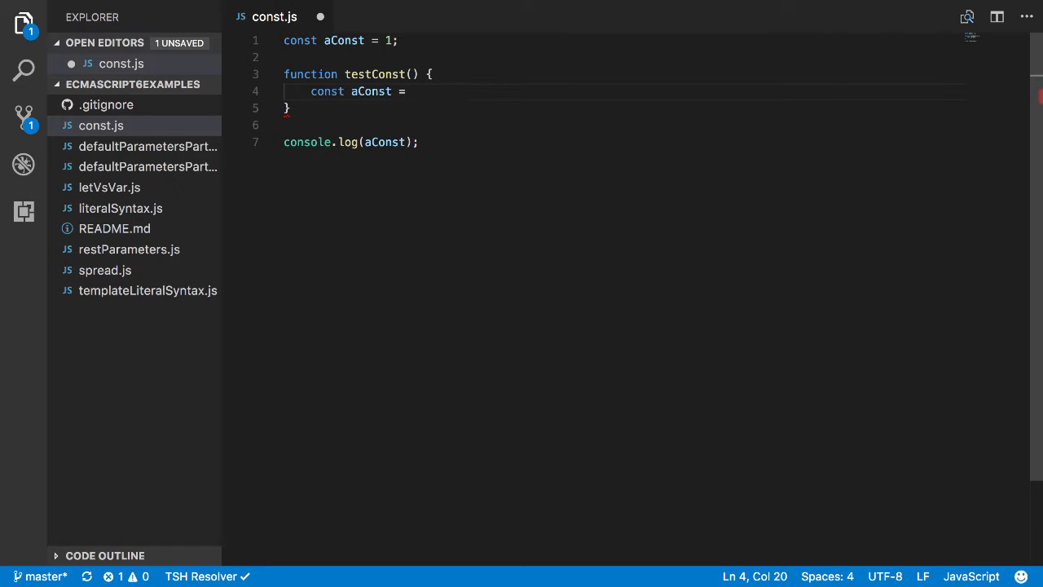
pyautogui.write('5;')
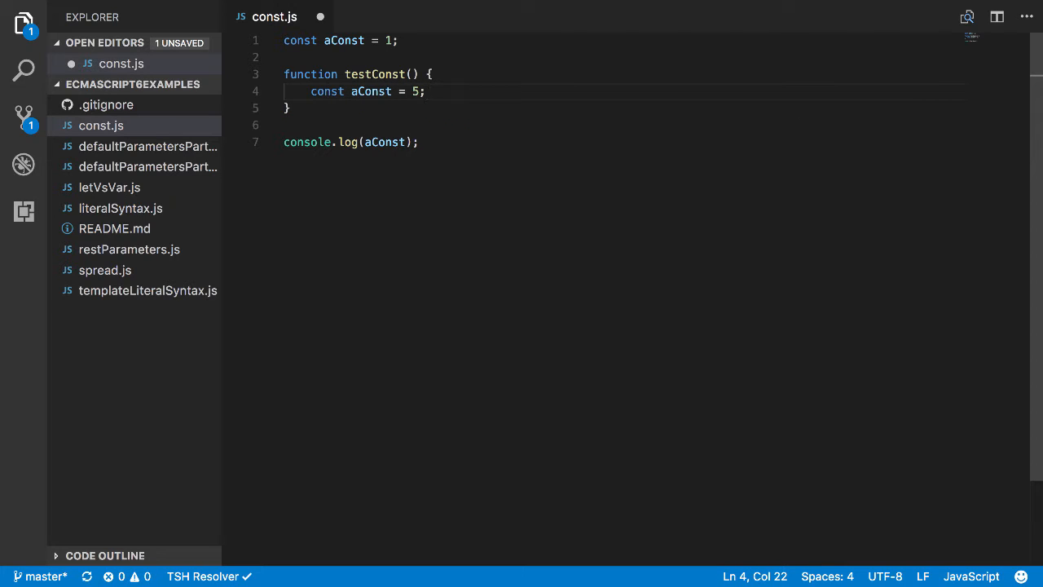
# - Log aConst inside testConst and begin typing a testConst call below
pyautogui.write('console.l')
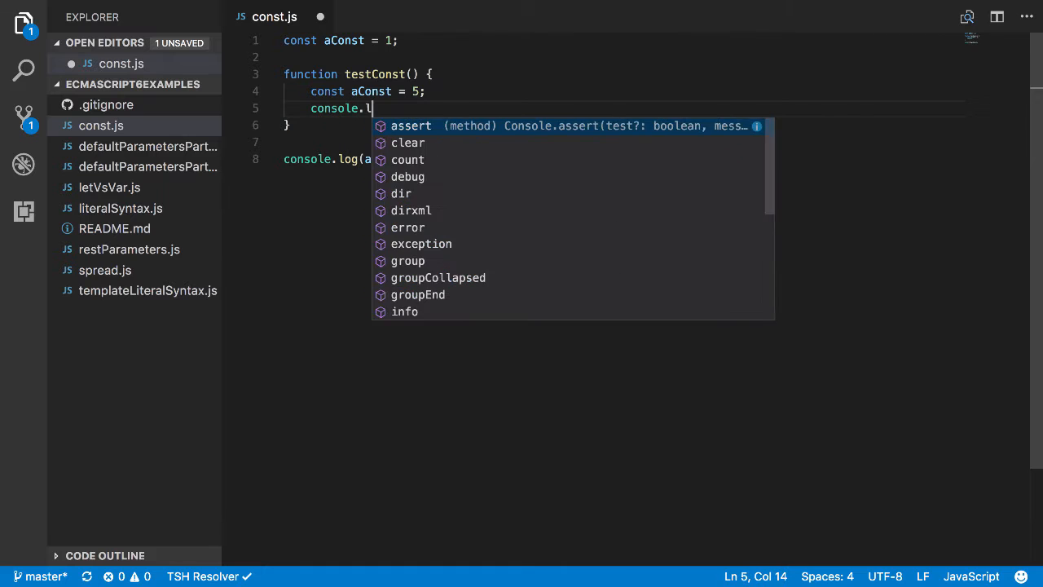
pyautogui.write('og(aConst);')
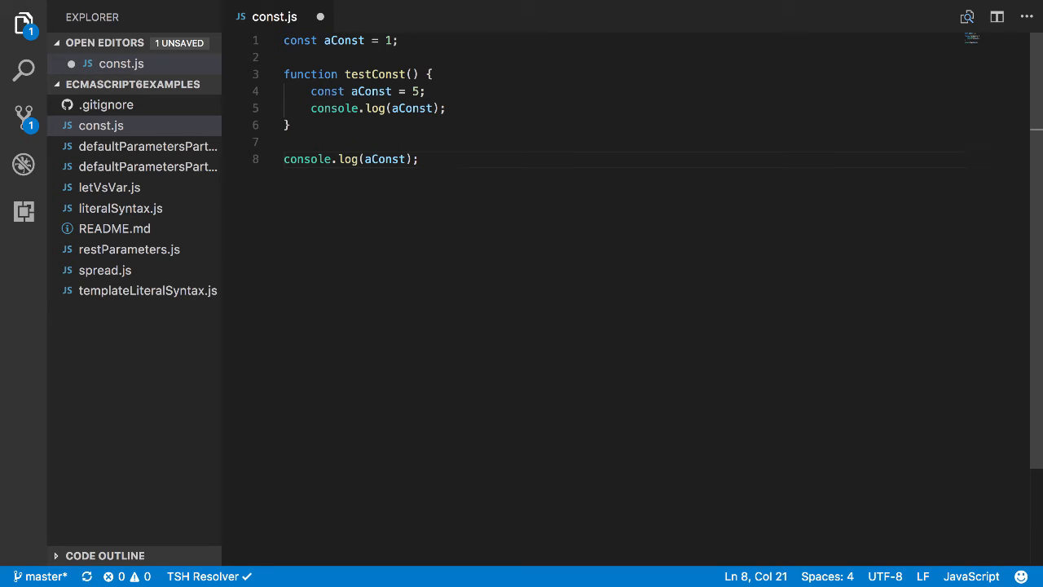
pyautogui.press('Return')
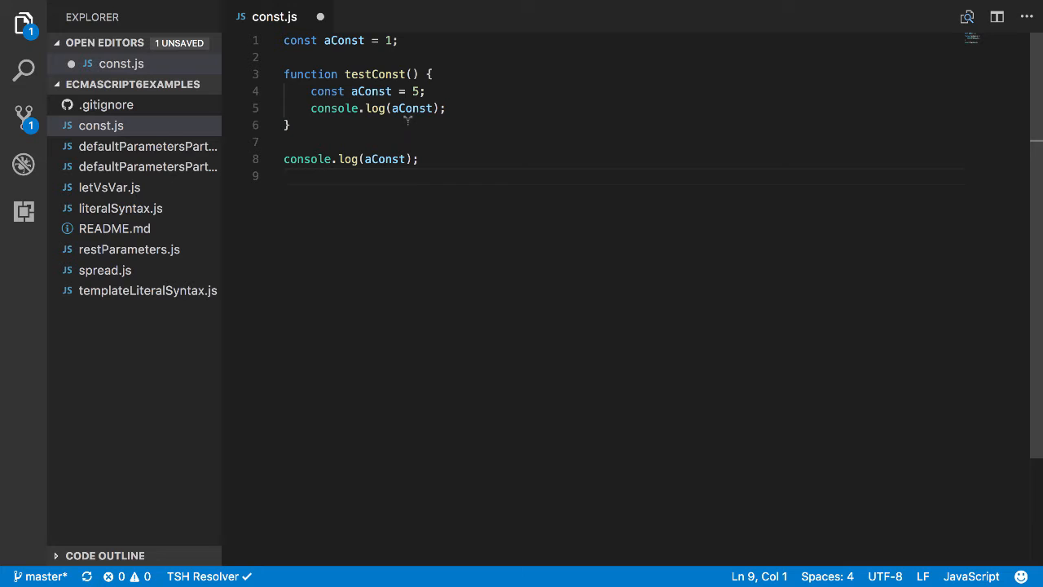
pyautogui.write('testconst();')
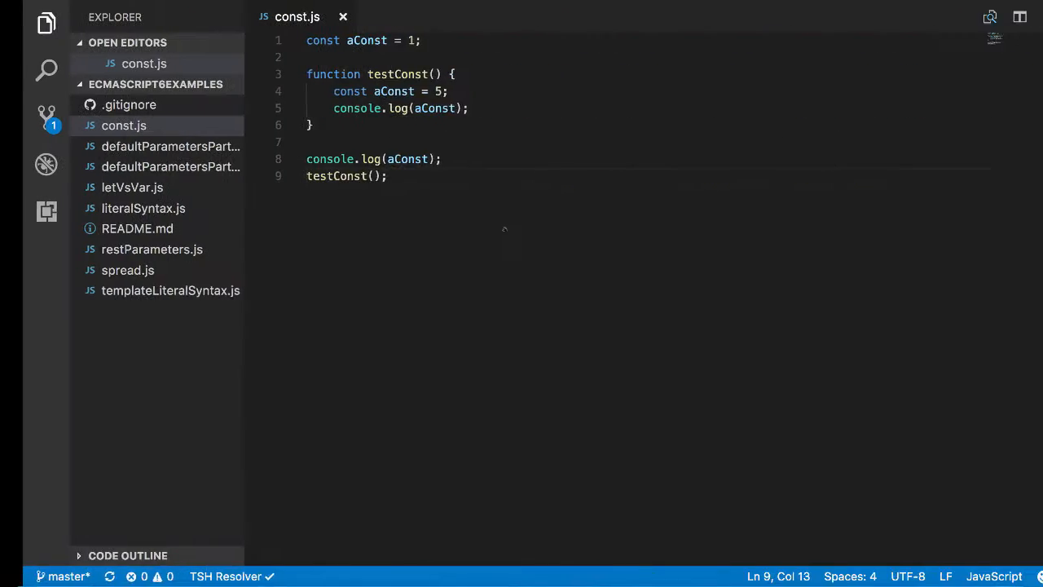
pyautogui.moveTo(371, 91)
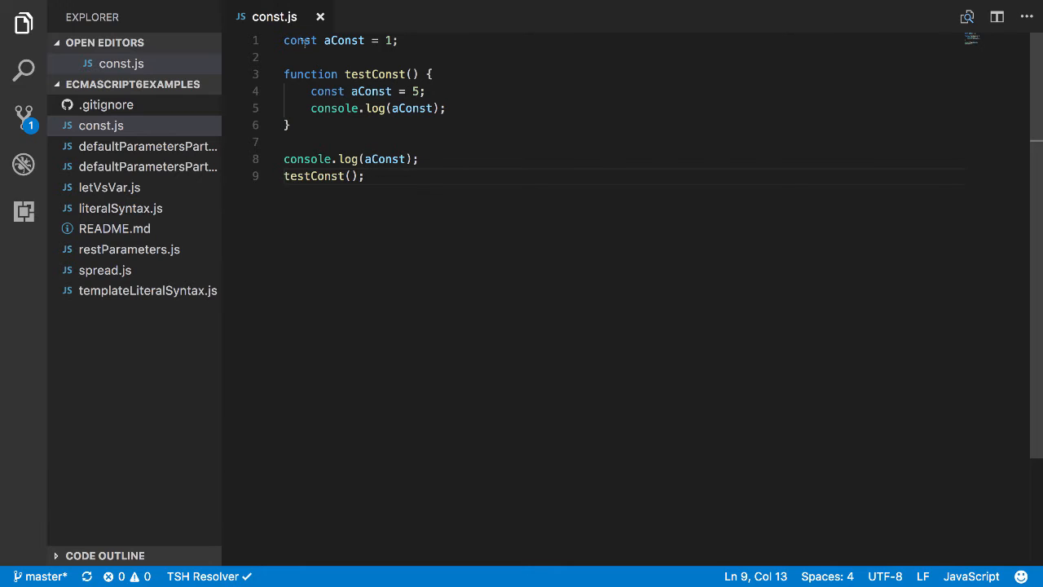
pyautogui.moveTo(316, 74)
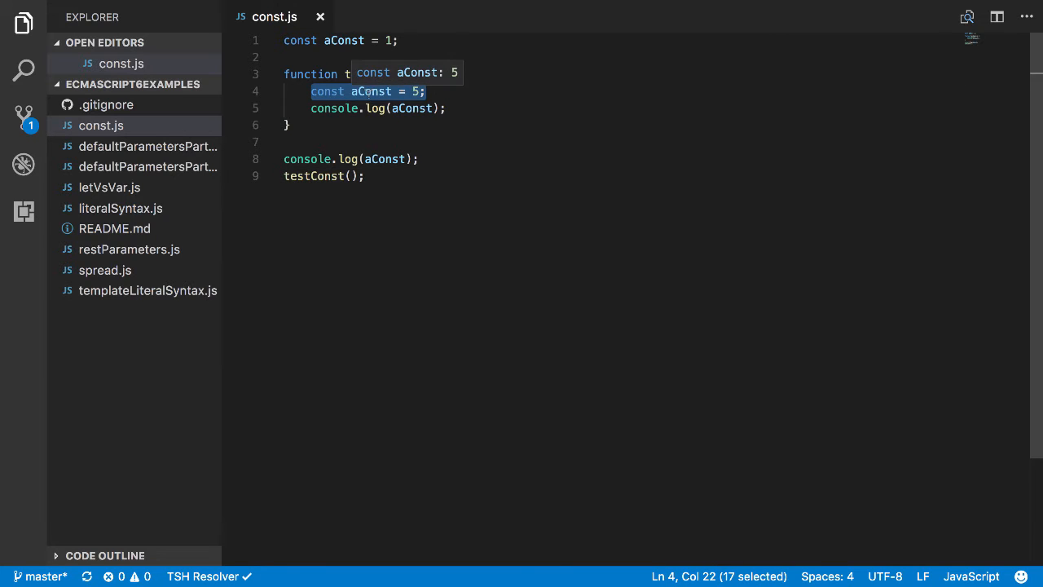
pyautogui.click(446, 108)
pyautogui.write('{')
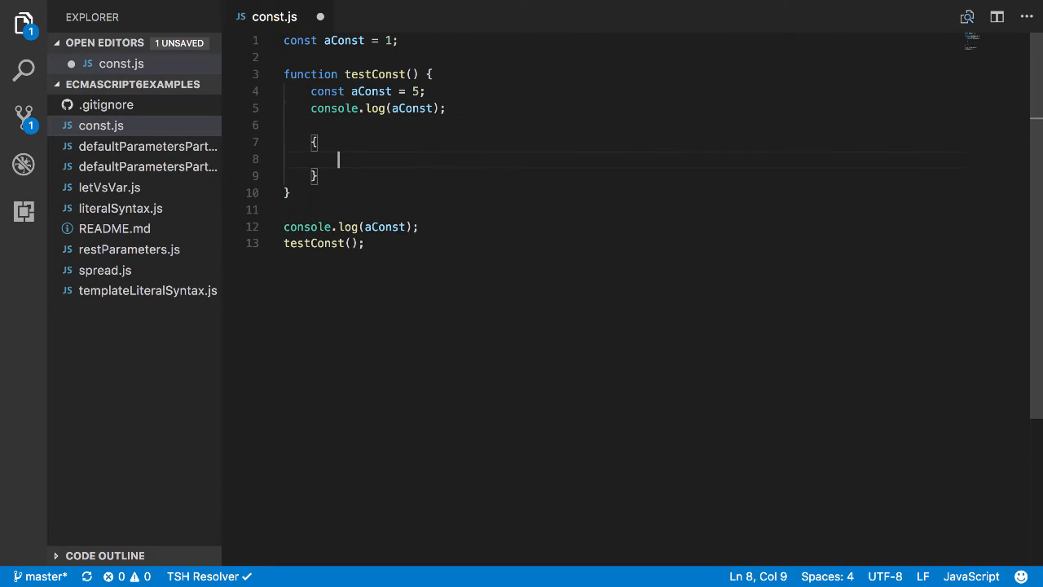
# - Type const blockedConst = 'daryl' in the inner block and start console.log(bl
pyautogui.write('const block')
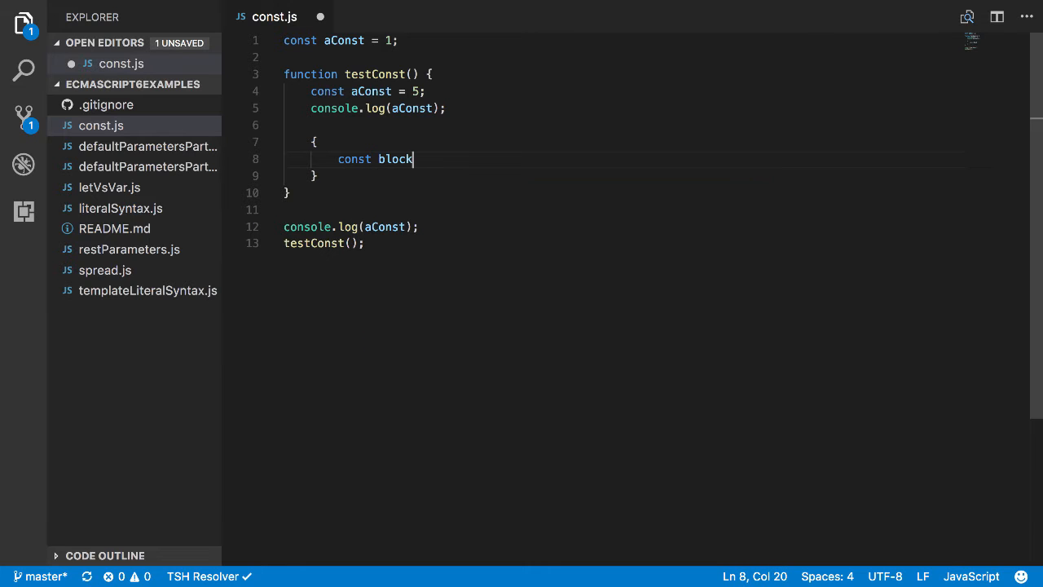
pyautogui.write('edConst')
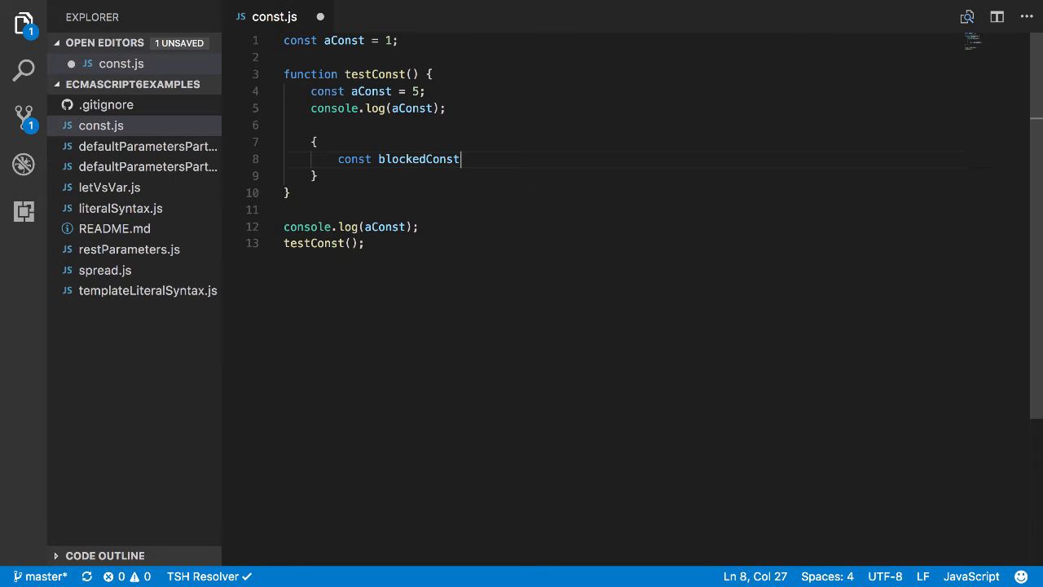
pyautogui.write("= 'daryl';")
pyautogui.write('consol')
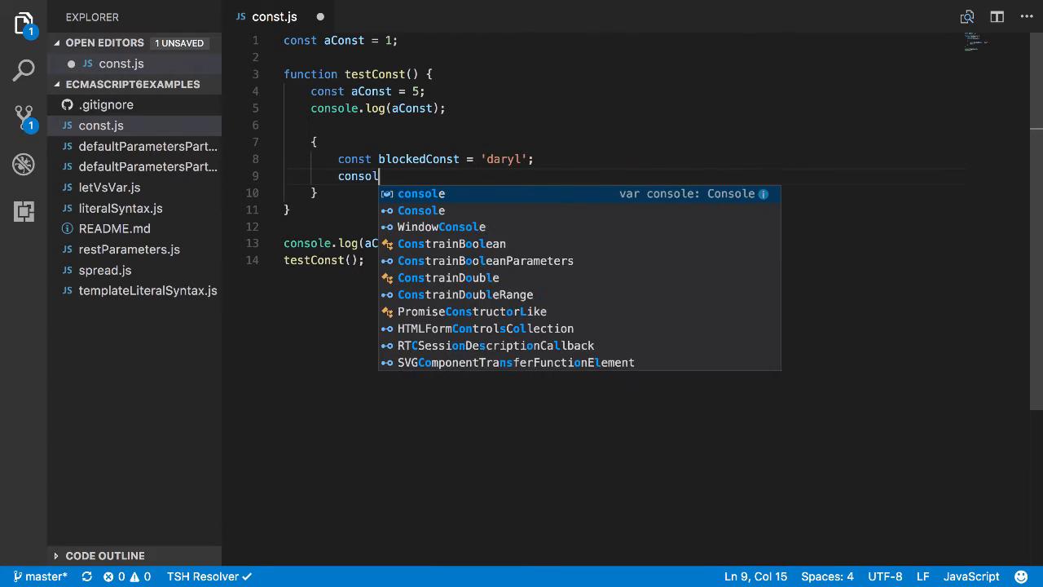
pyautogui.write('.log(bl')
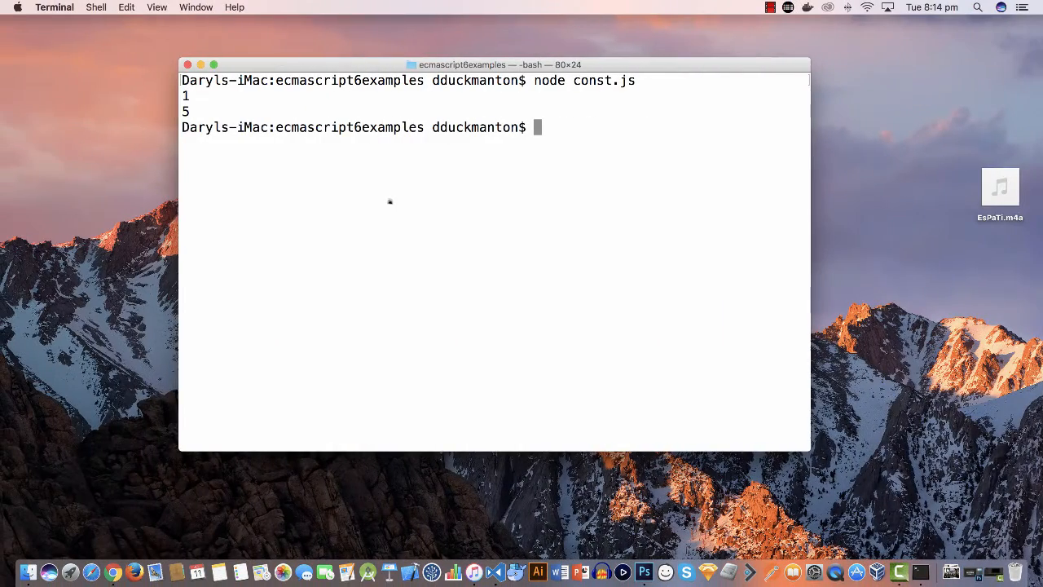
# - Run node const.js, then select the misspelled blockConst in the log line
pyautogui.press('Return')
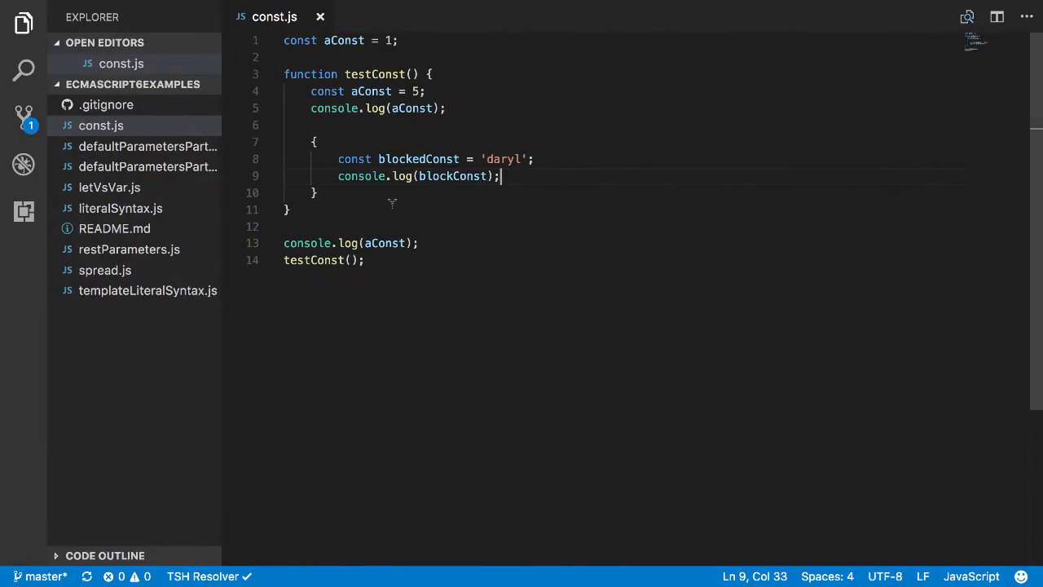
pyautogui.doubleClick(418, 159)
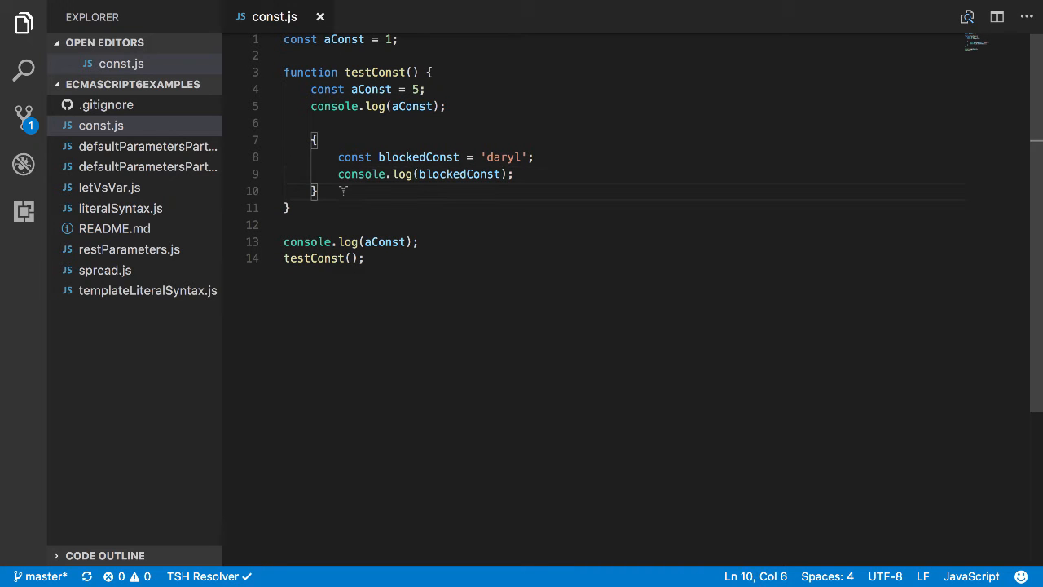
# - Add console.log(blockedConst) after the inner block, save, and run node const.js
pyautogui.write('console.log(')
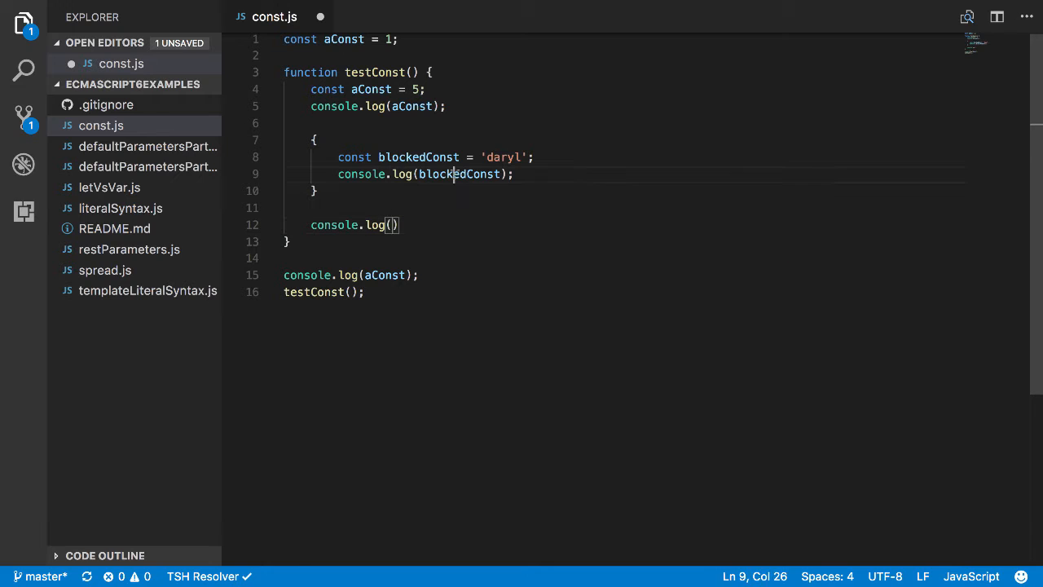
pyautogui.write('blockedConst')
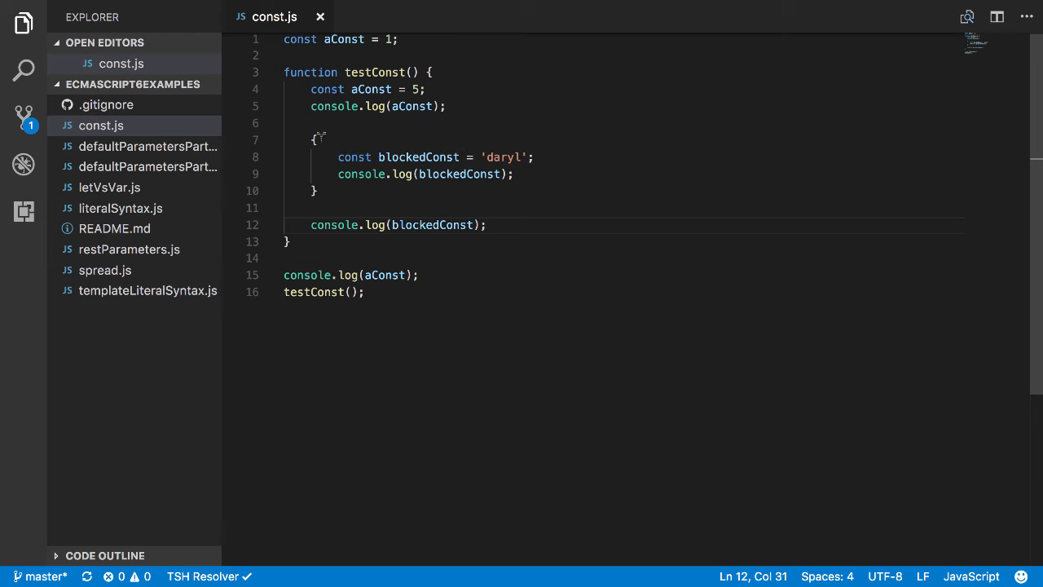
pyautogui.moveTo(326, 139); pyautogui.dragTo(317, 173)
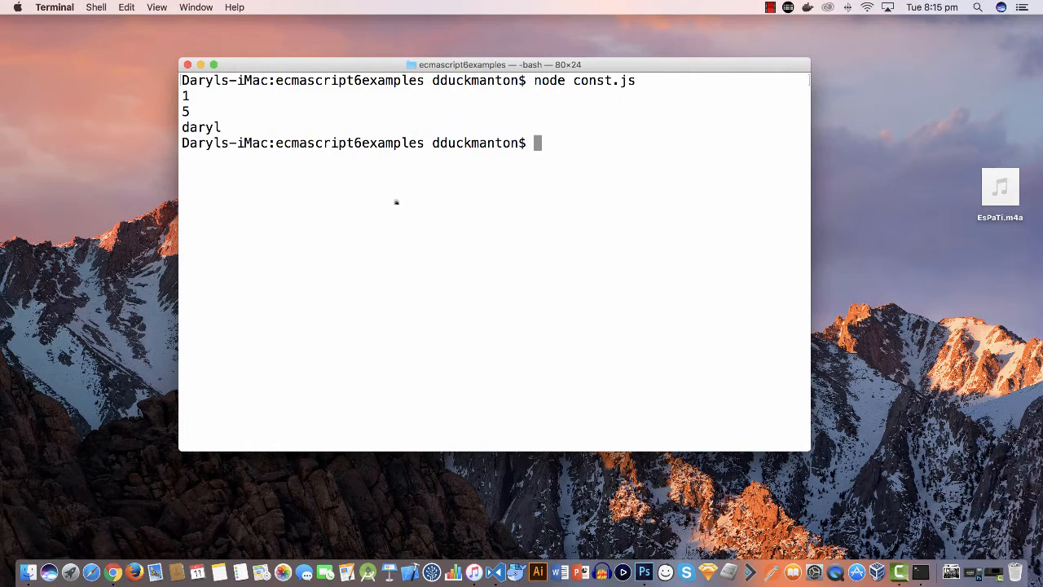
pyautogui.press('Return')
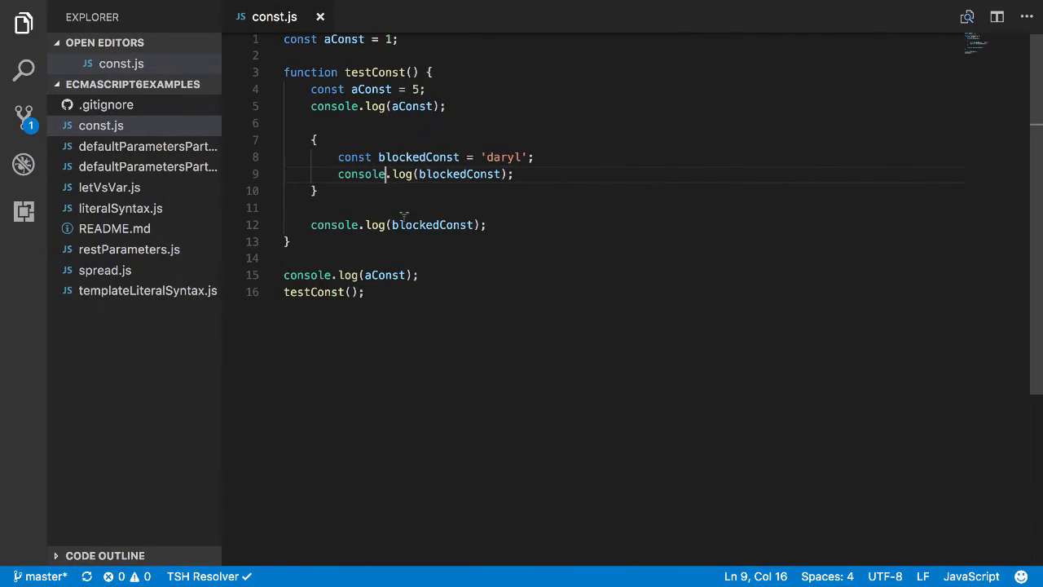
# - Comment out the outer blockedConst log and add a block with const aConst = 5
pyautogui.write('/')
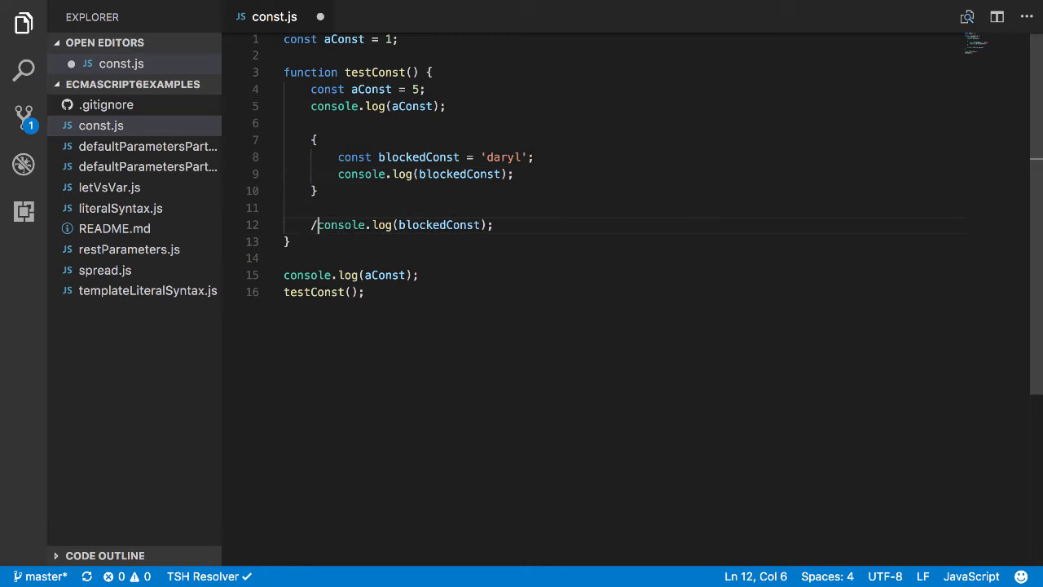
pyautogui.write('/')
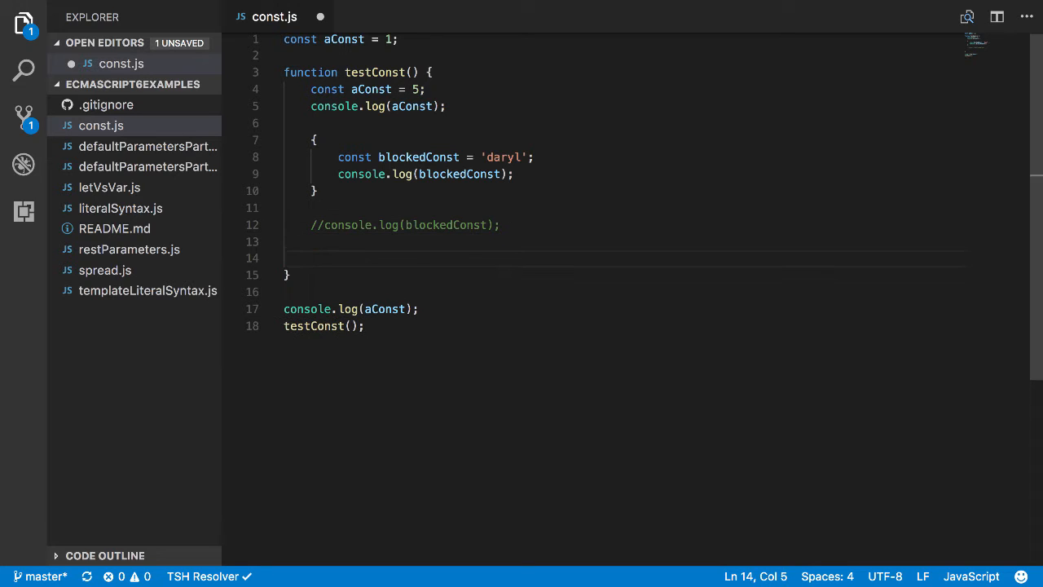
pyautogui.doubleClick(371, 89)
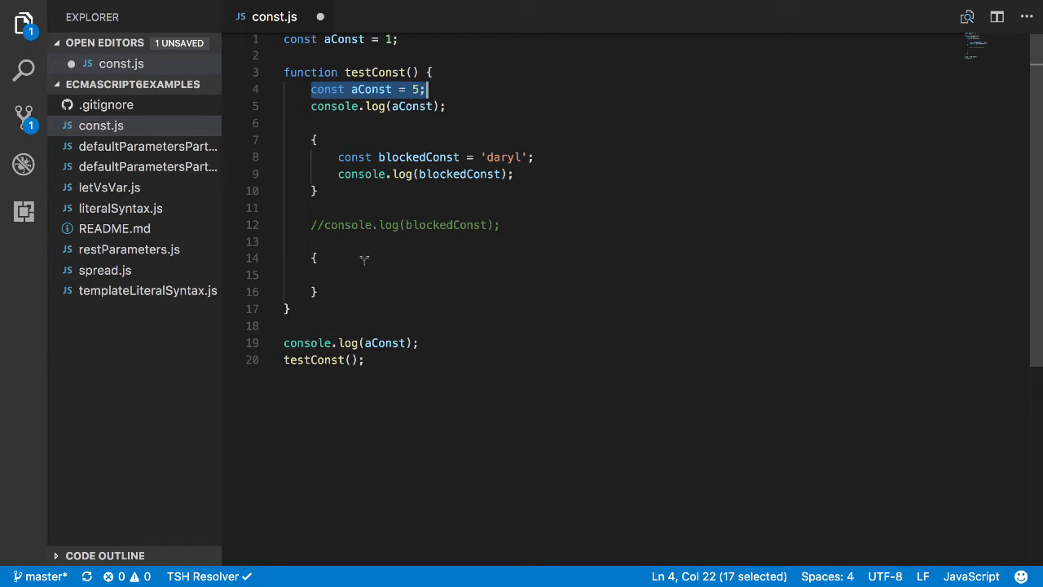
pyautogui.write('const aConst = 5;')
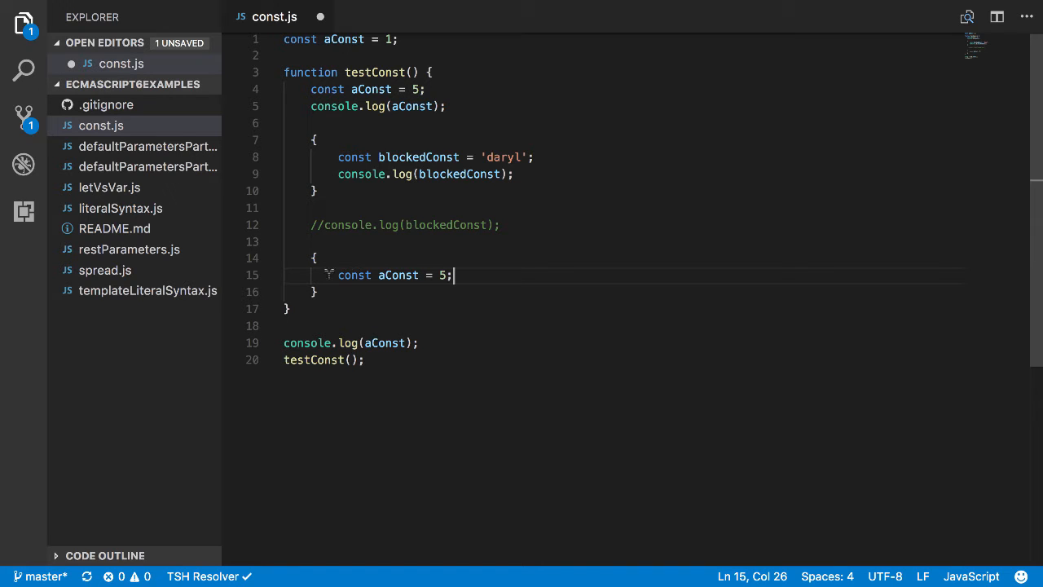
# - Change the new block's const to let and add an empty line after it
pyautogui.moveTo(313, 258); pyautogui.dragTo(318, 292)
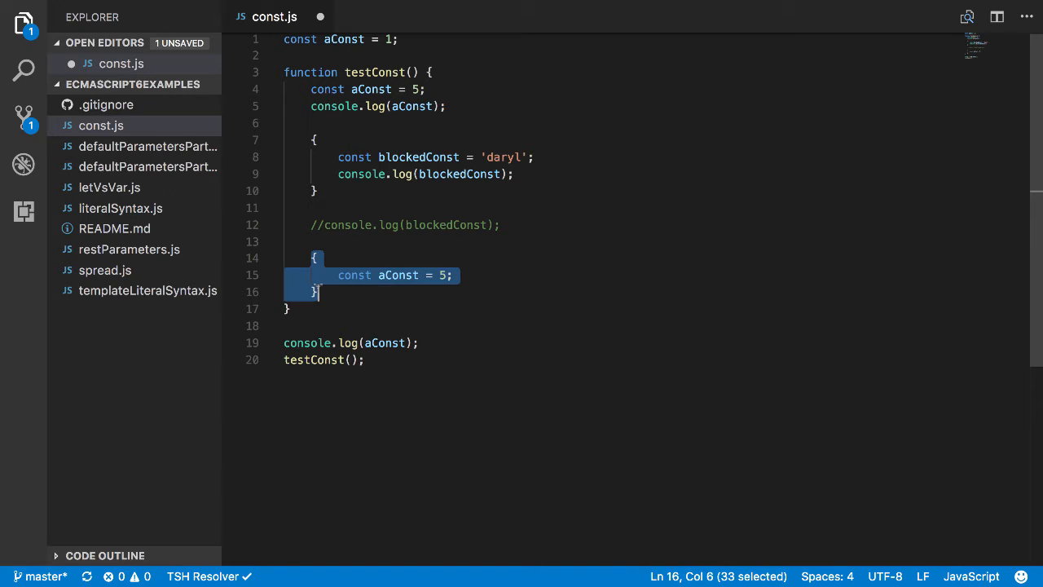
pyautogui.doubleClick(353, 275)
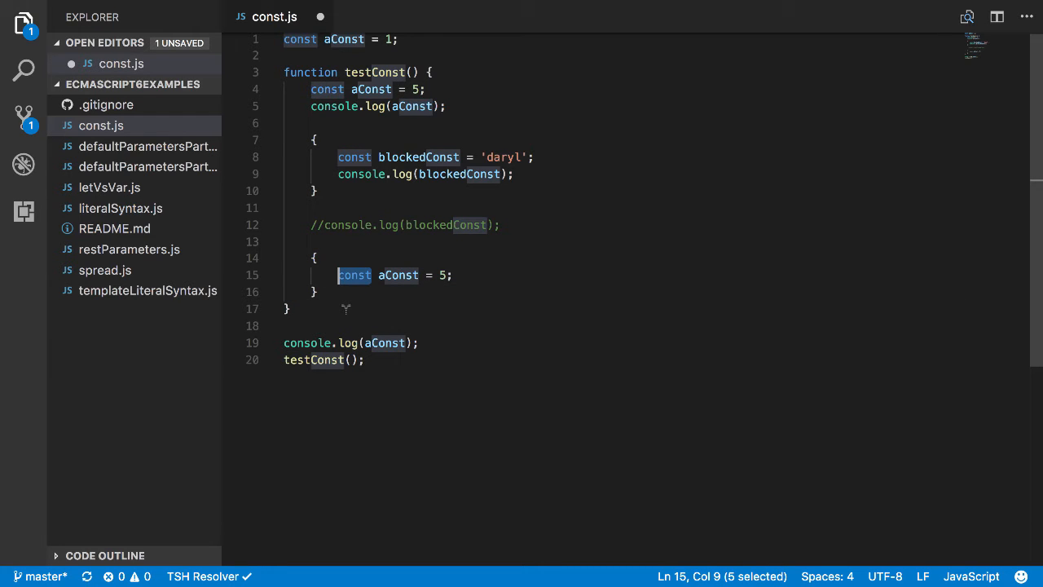
pyautogui.write('let')
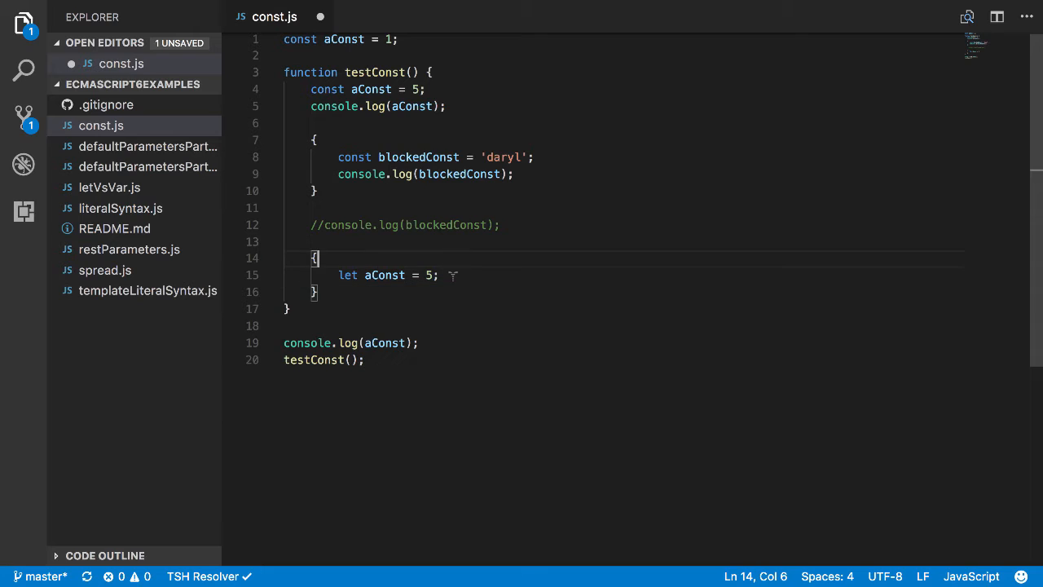
pyautogui.click(437, 274)
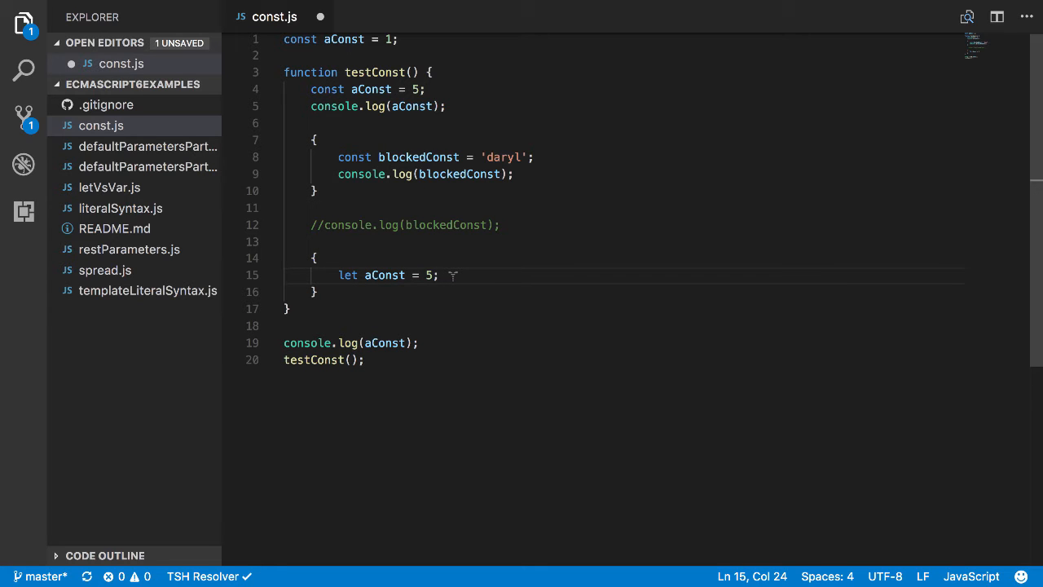
pyautogui.click(340, 275)
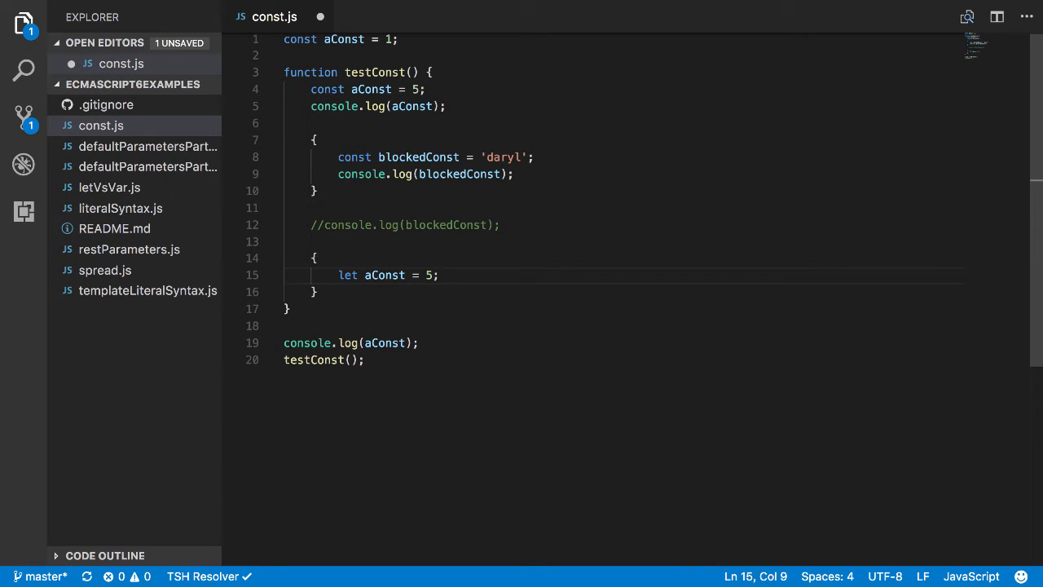
pyautogui.moveTo(313, 259); pyautogui.dragTo(316, 292)
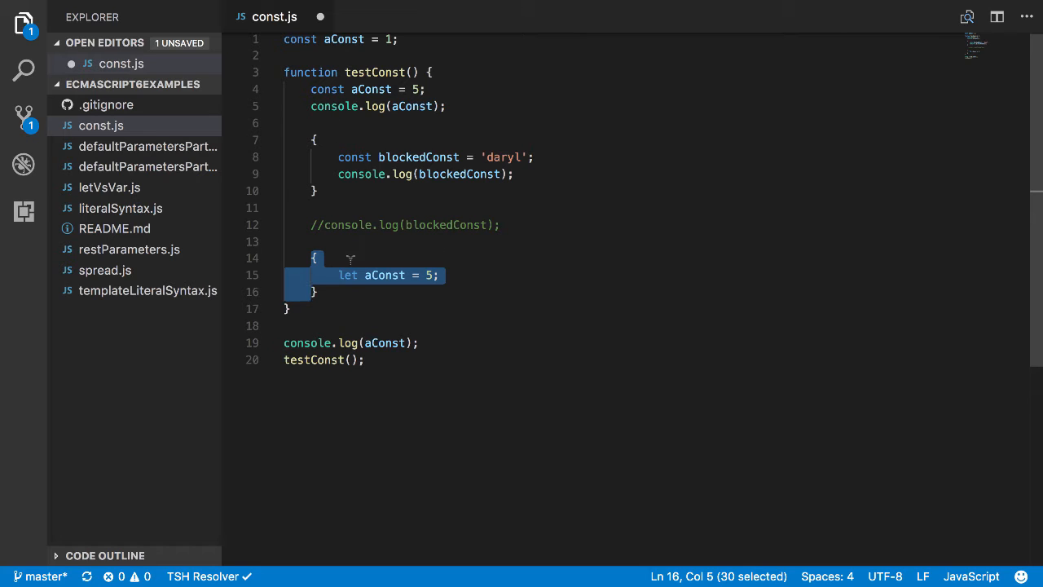
pyautogui.click(439, 274)
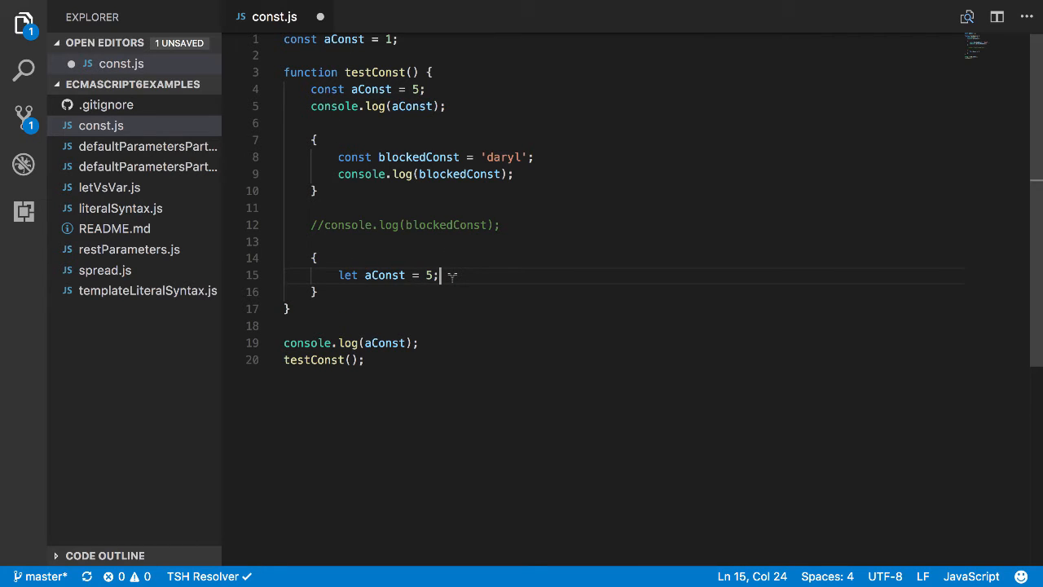
pyautogui.moveTo(448, 200)
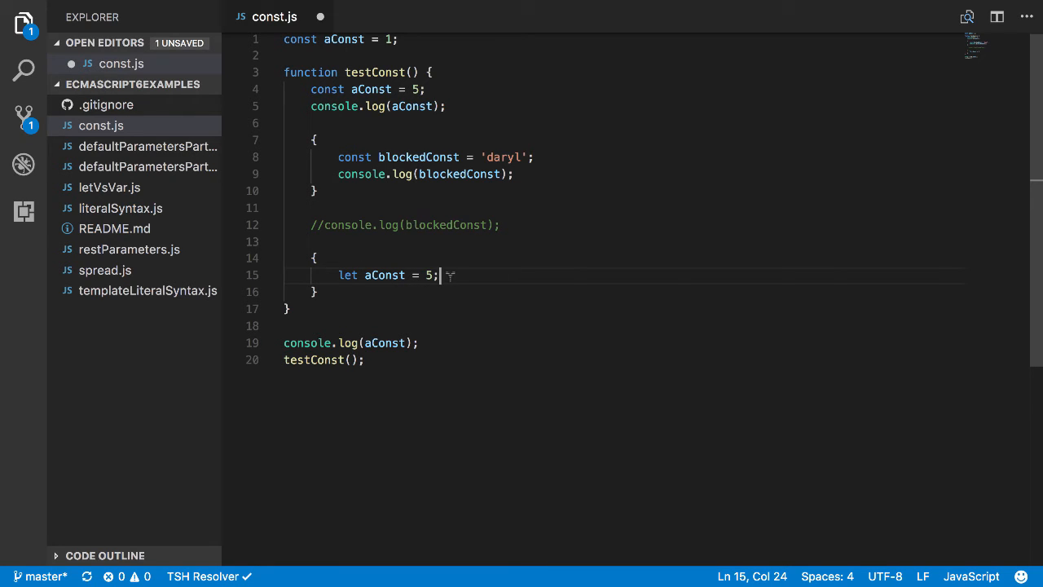
pyautogui.press('Enter')
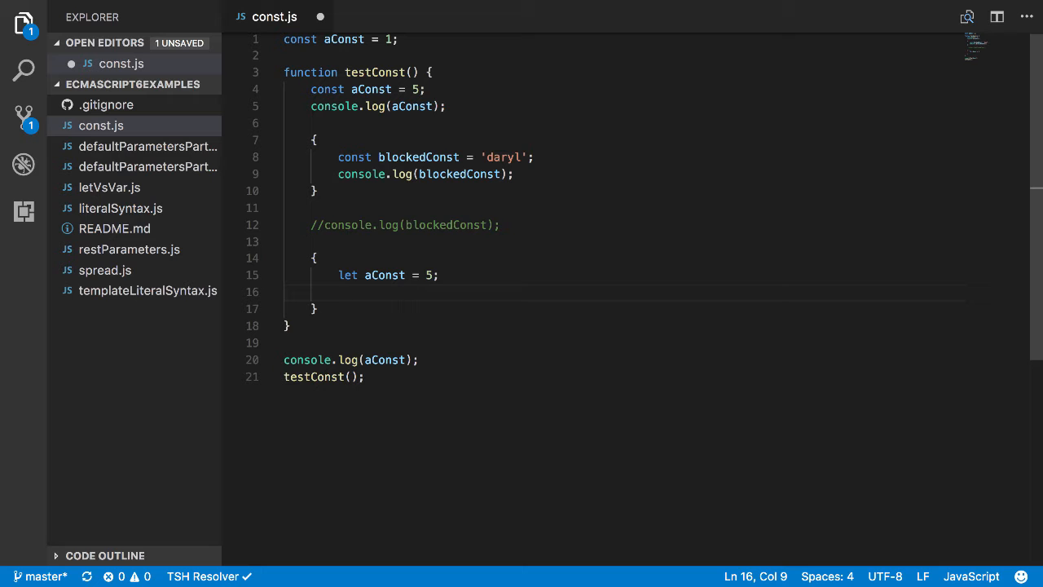
# - Log aConst inside the let block and rerun node const.js
pyautogui.write('console.lo')
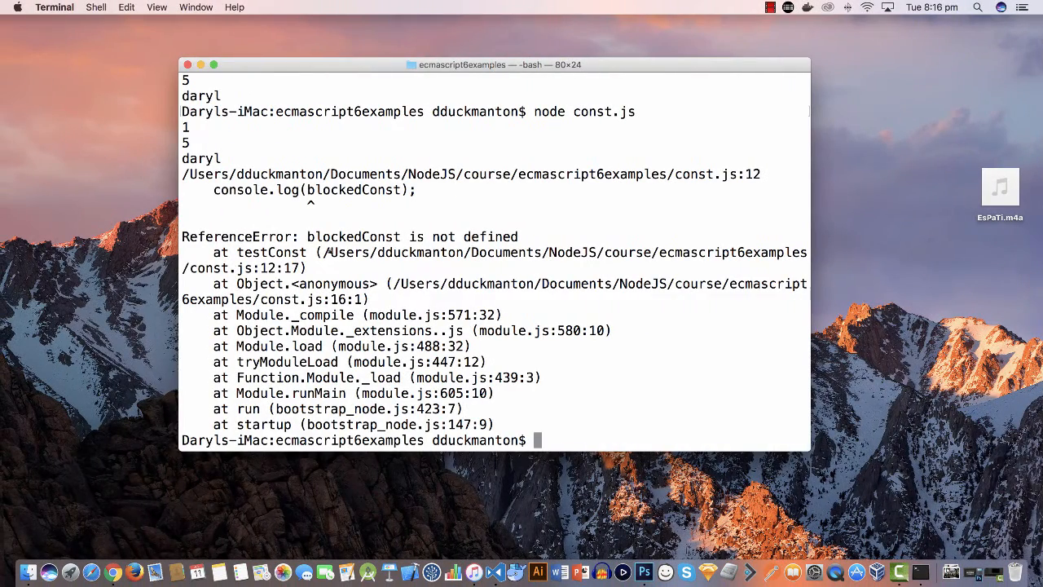
pyautogui.press('Return')
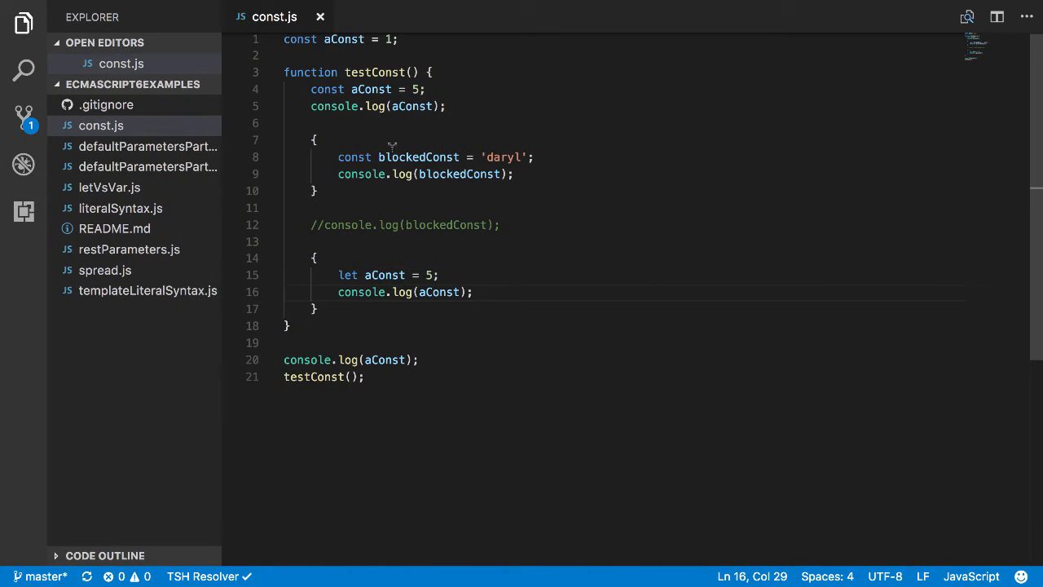
pyautogui.moveTo(462, 155)
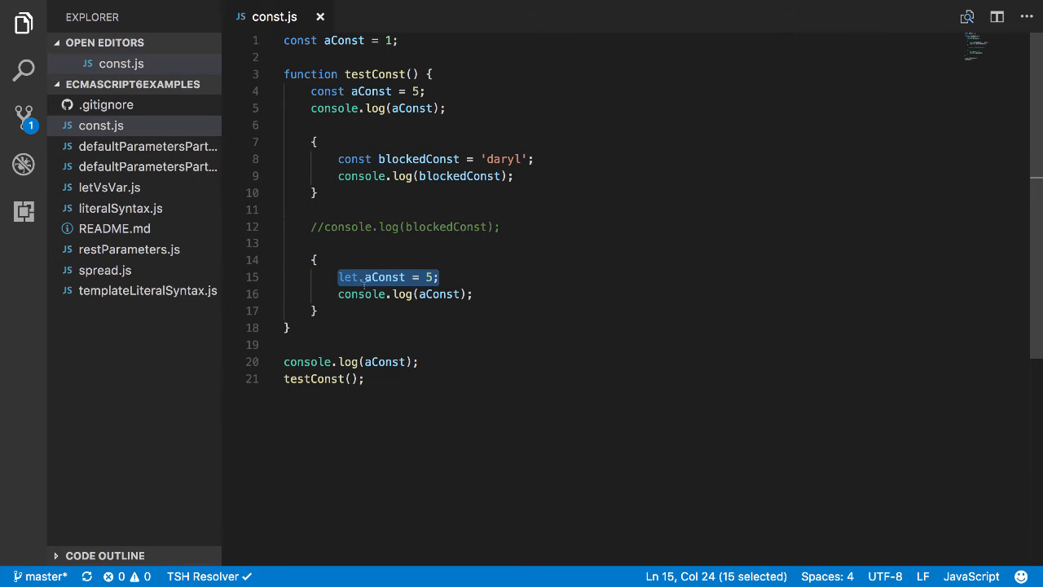
pyautogui.doubleClick(383, 277)
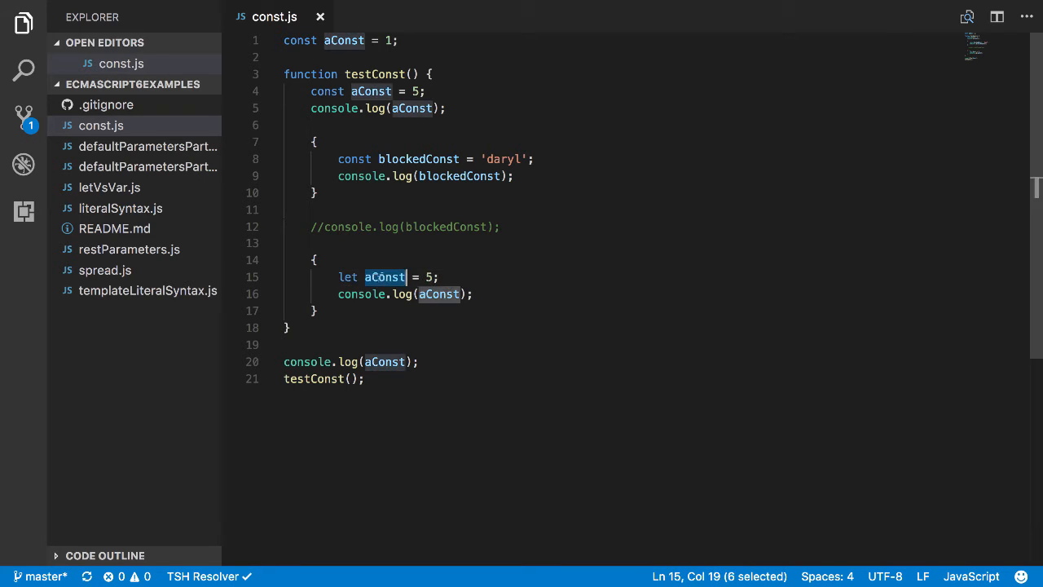
pyautogui.click(318, 311)
pyautogui.write('{')
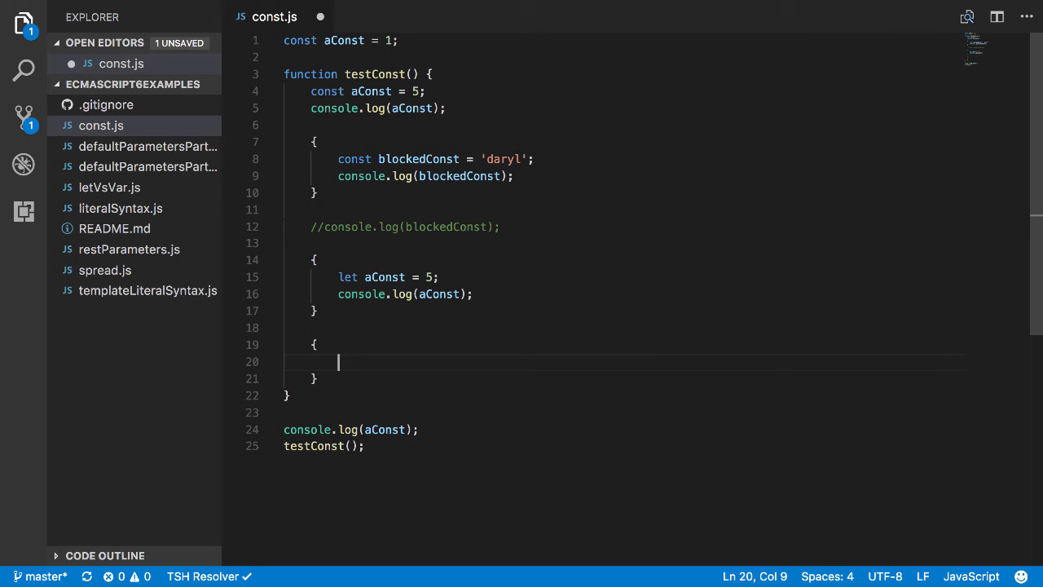
# - Type var aConst = 5; inside the third block
pyautogui.write('var')
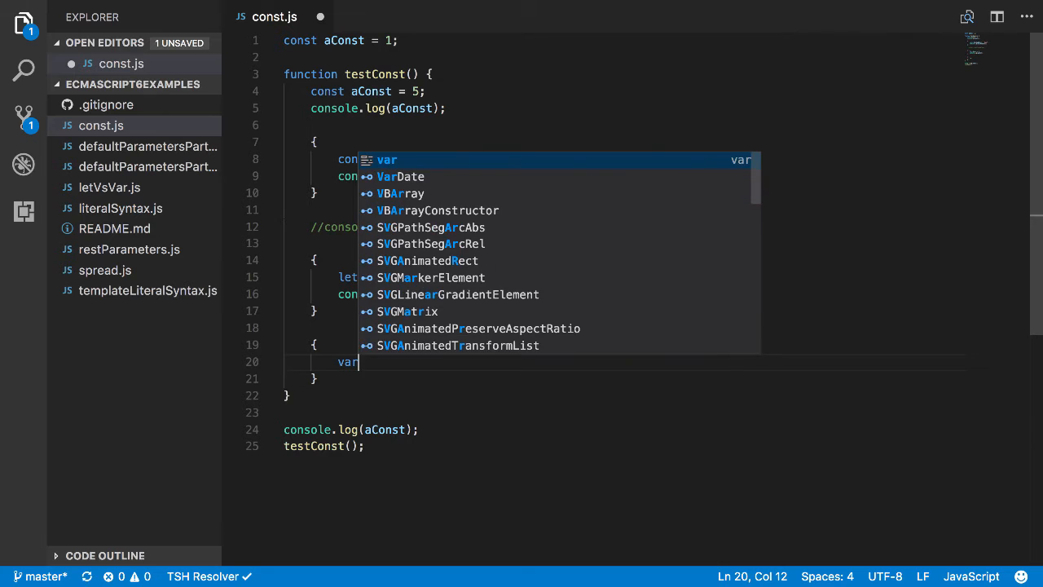
pyautogui.write('aConst')
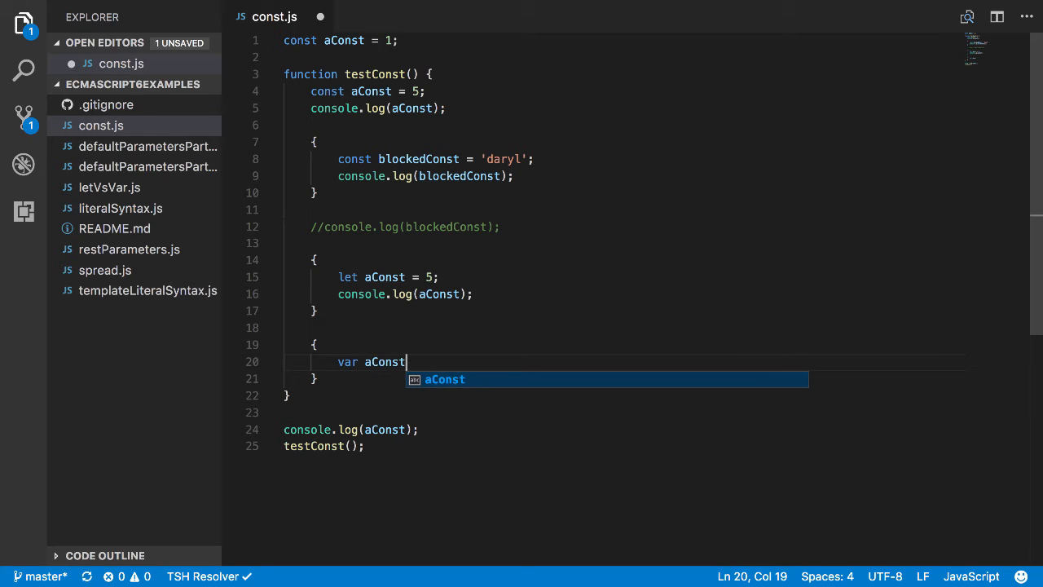
pyautogui.write('= 5;')
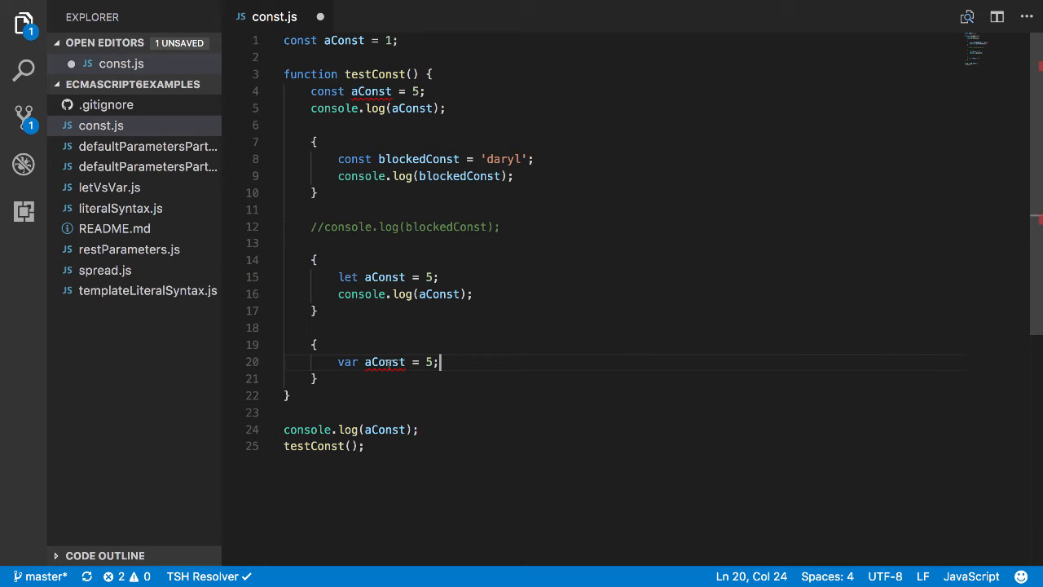
pyautogui.moveTo(384, 361)
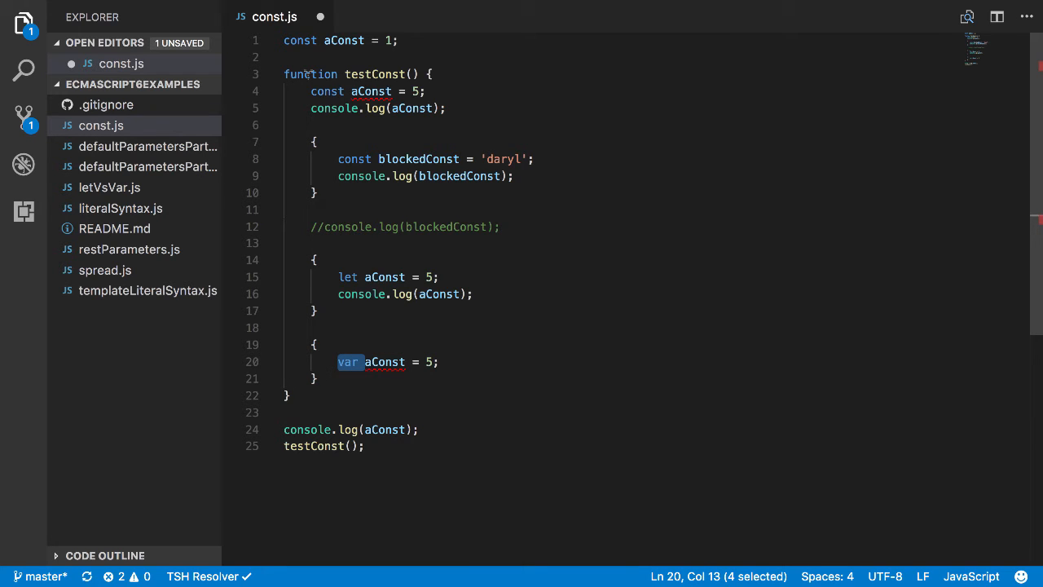
pyautogui.moveTo(372, 90)
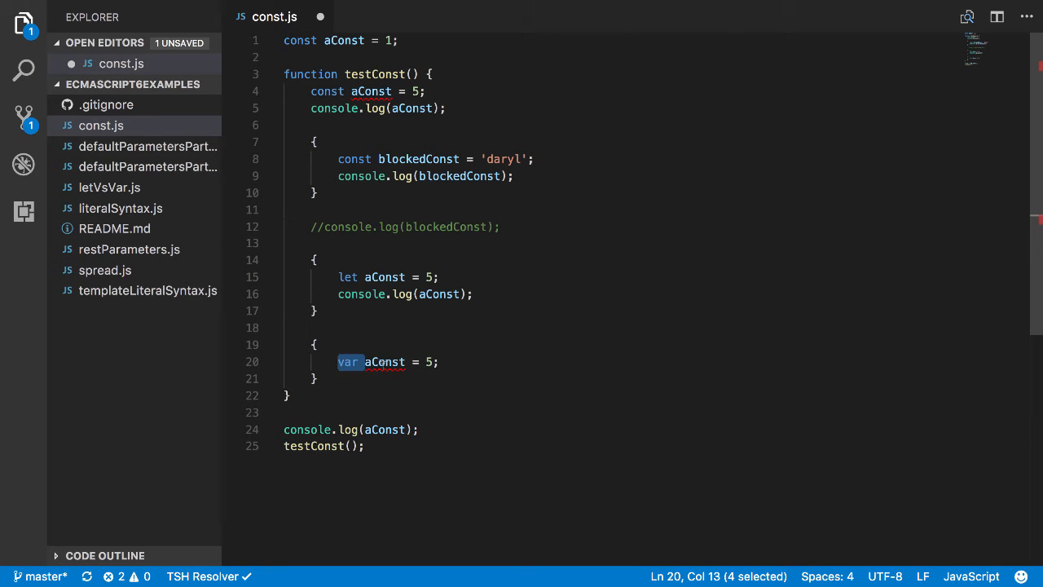
pyautogui.moveTo(384, 362)
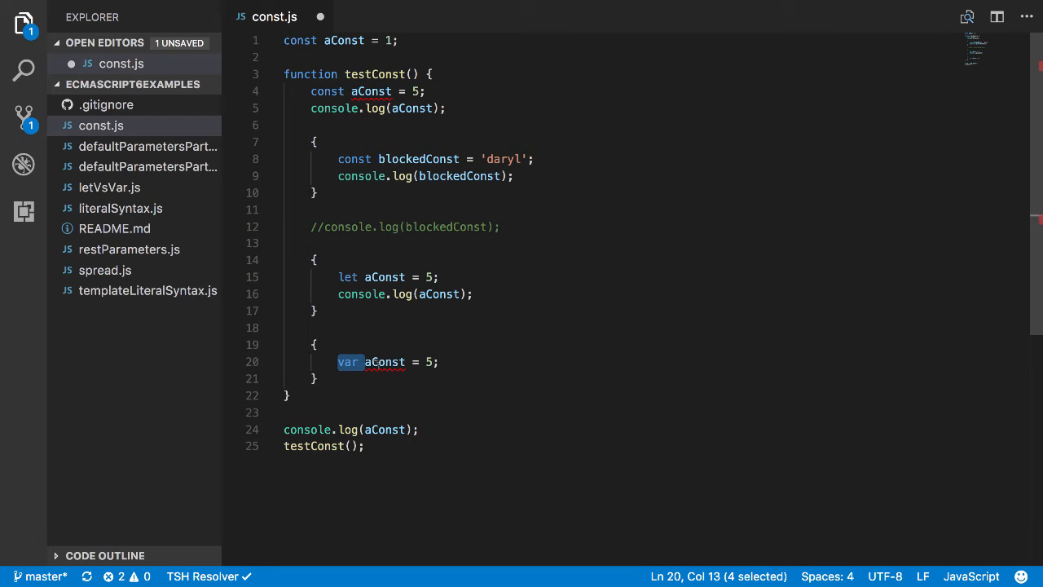
pyautogui.moveTo(384, 362)
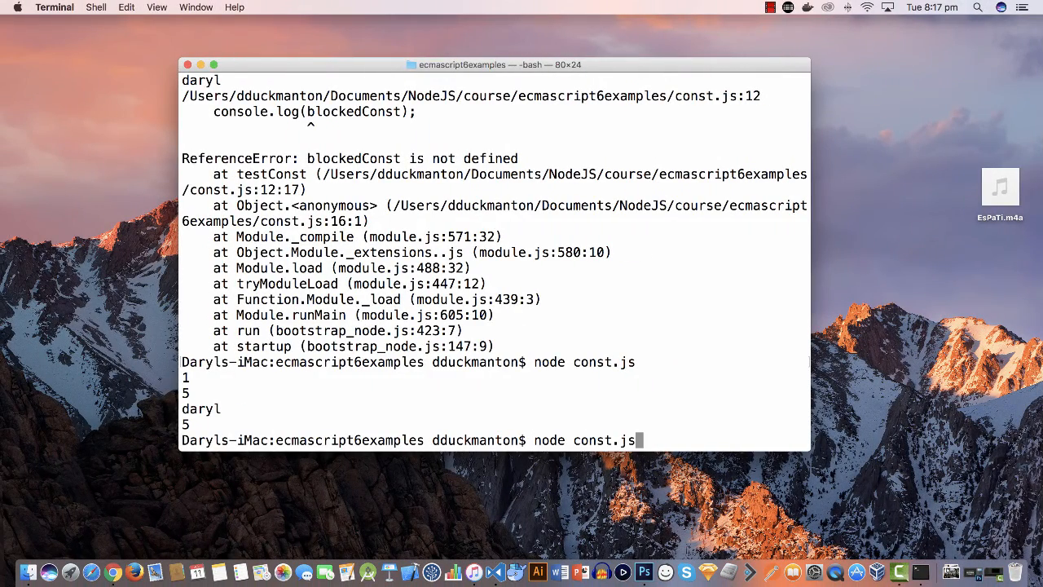
# - Run node const.js in Terminal to test the var redeclaration
pyautogui.press('Return')
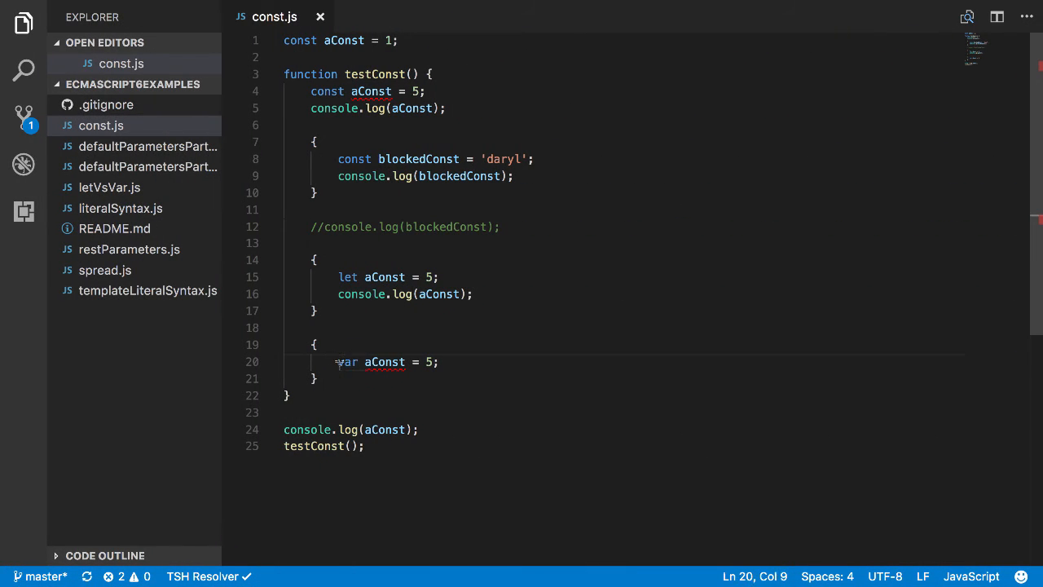
# - Prefix 'var aConst = 5;' with // and save const.js
pyautogui.write('//')
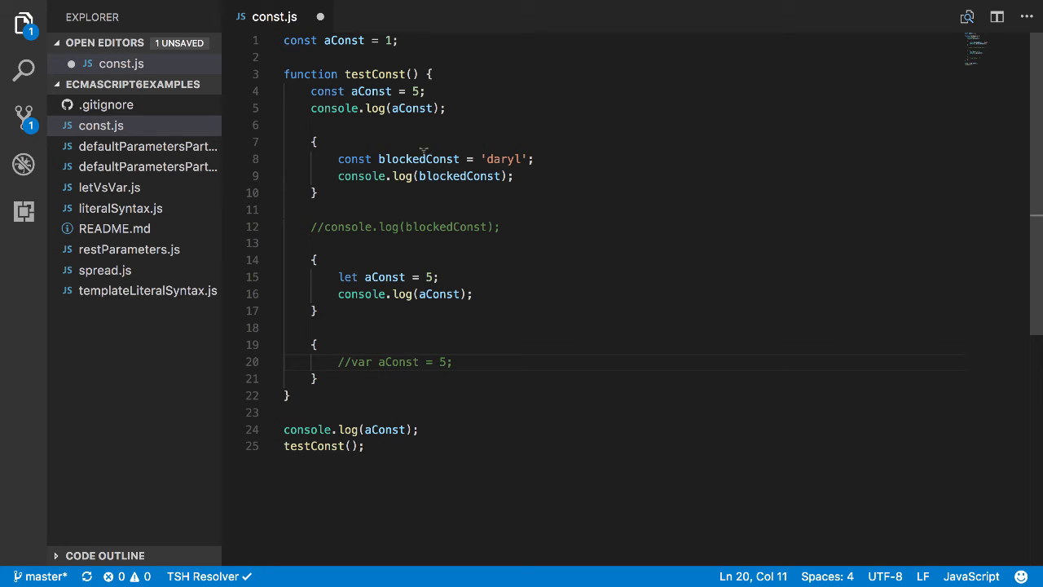
pyautogui.press('ctrl+s')
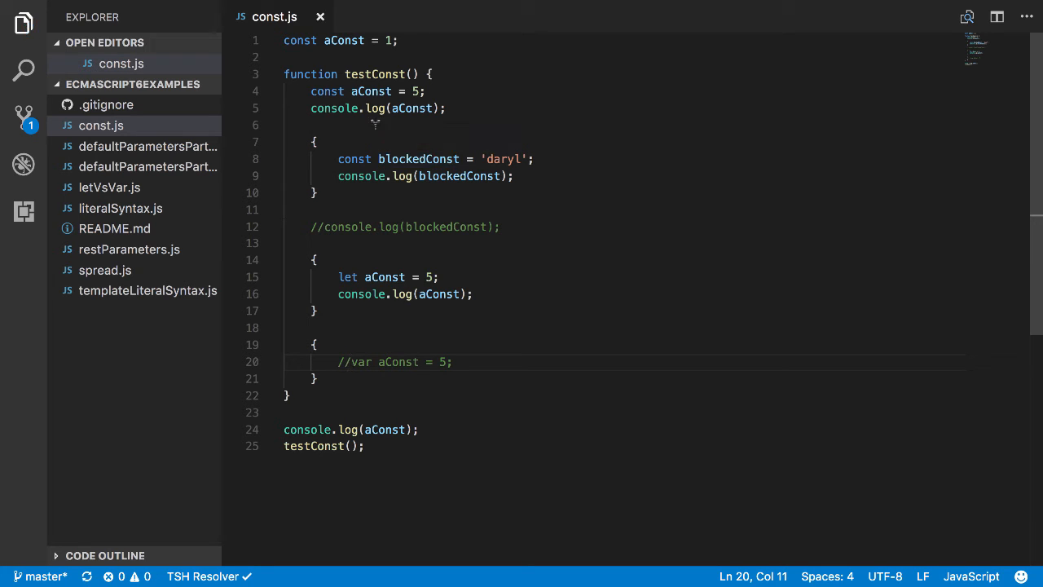
pyautogui.moveTo(343, 40)
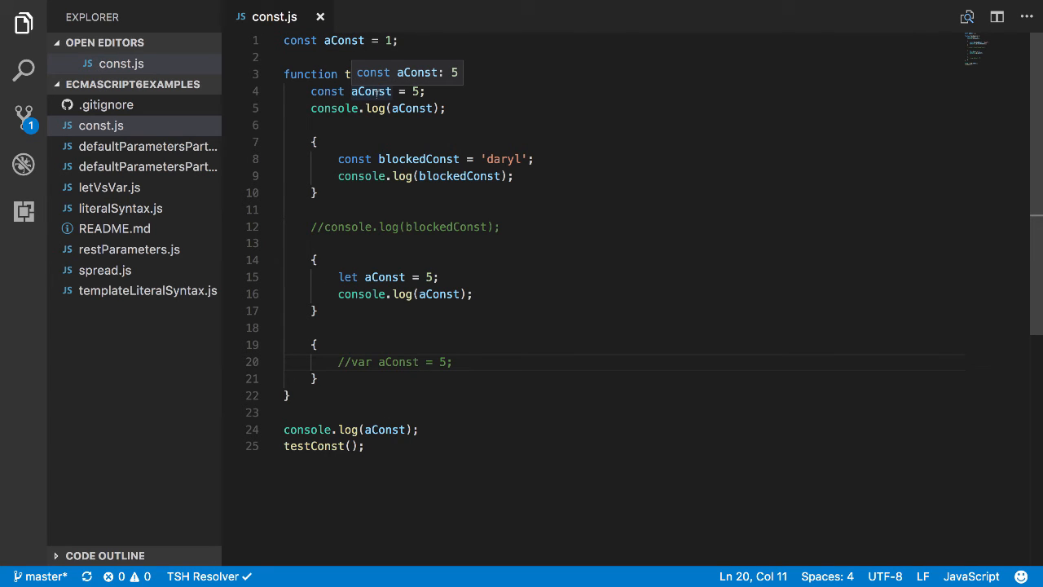
pyautogui.moveTo(383, 227)
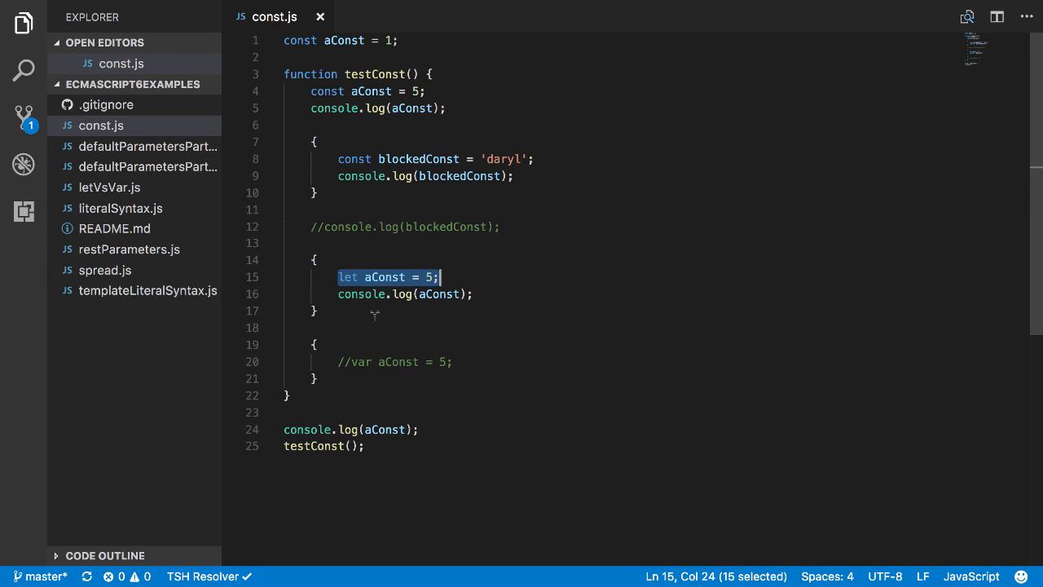
pyautogui.click(317, 260)
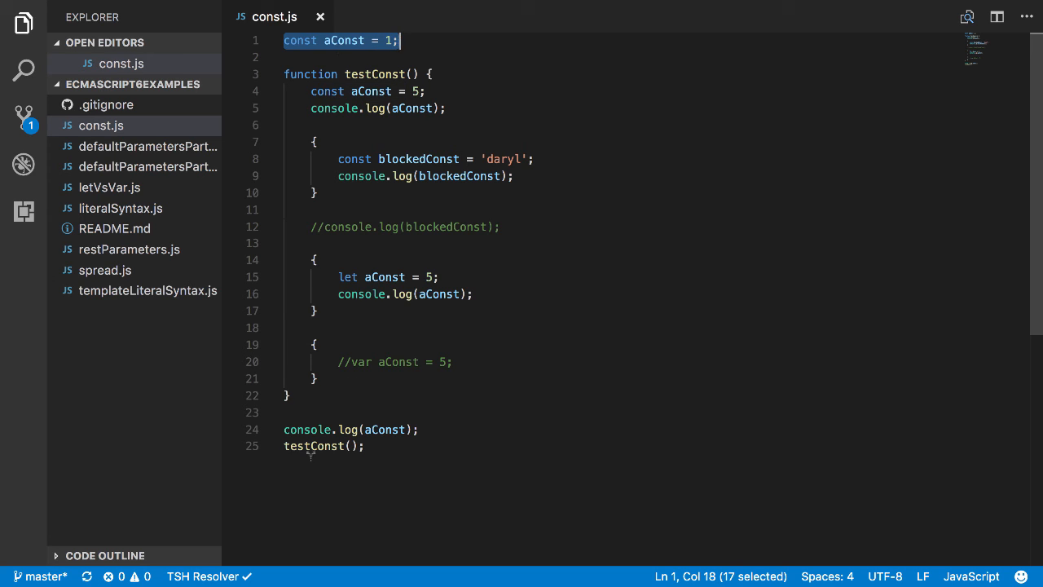
pyautogui.click(311, 91)
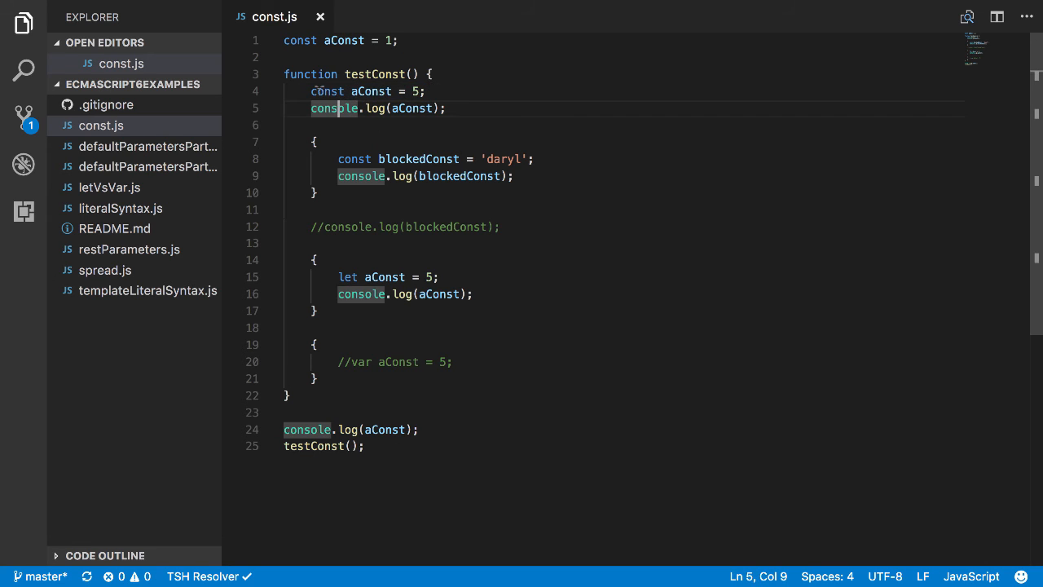
pyautogui.tripleClick(366, 91)
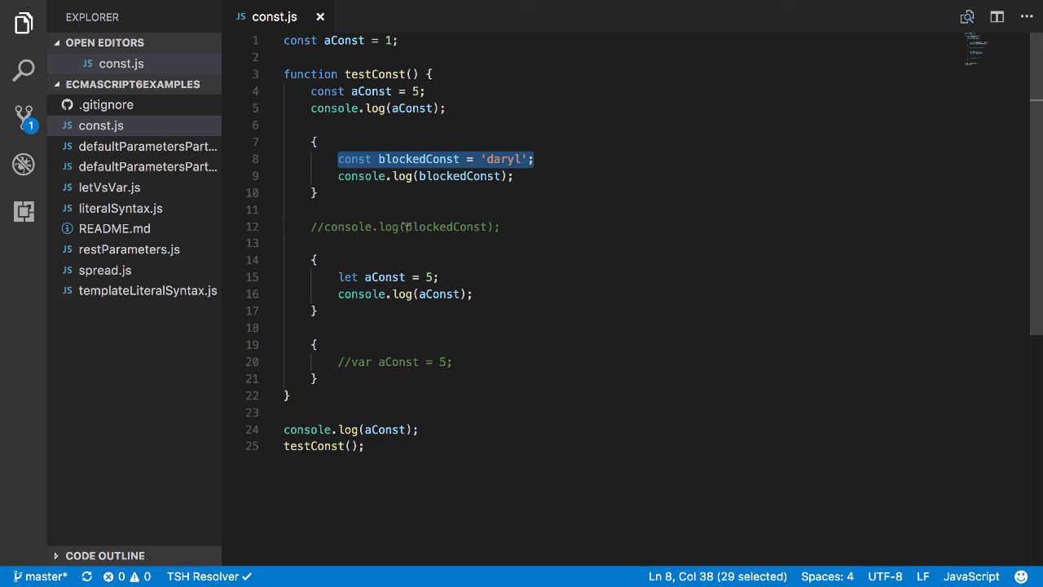
pyautogui.moveTo(375, 75)
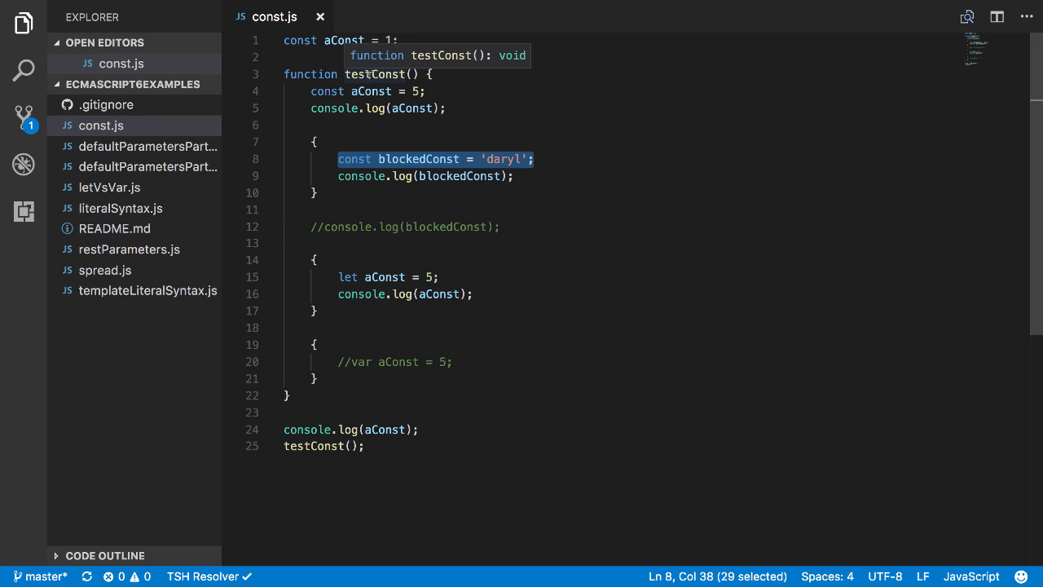
pyautogui.moveTo(538, 192)
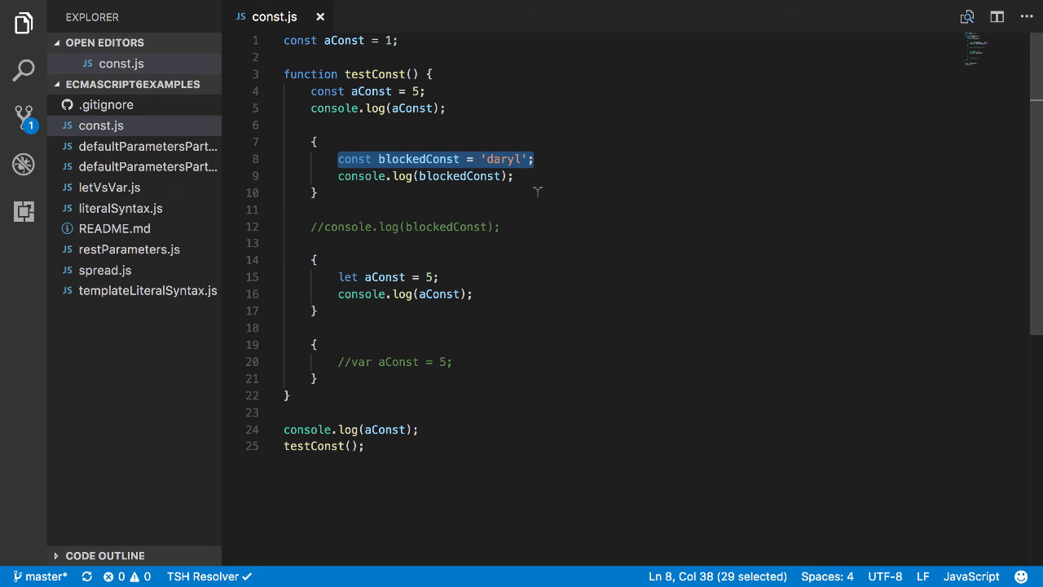